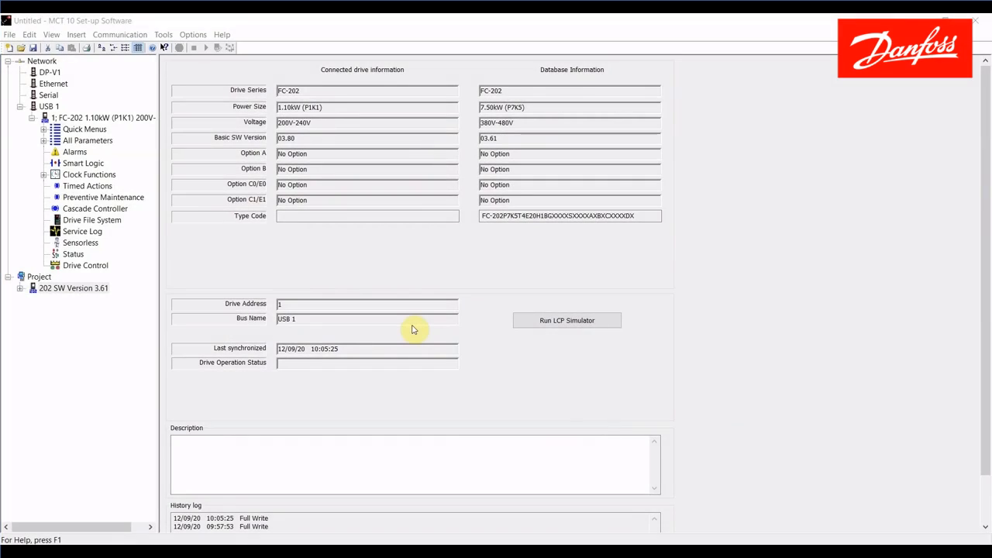
{"action": "mouse_move", "coordinate": [70, 324]}
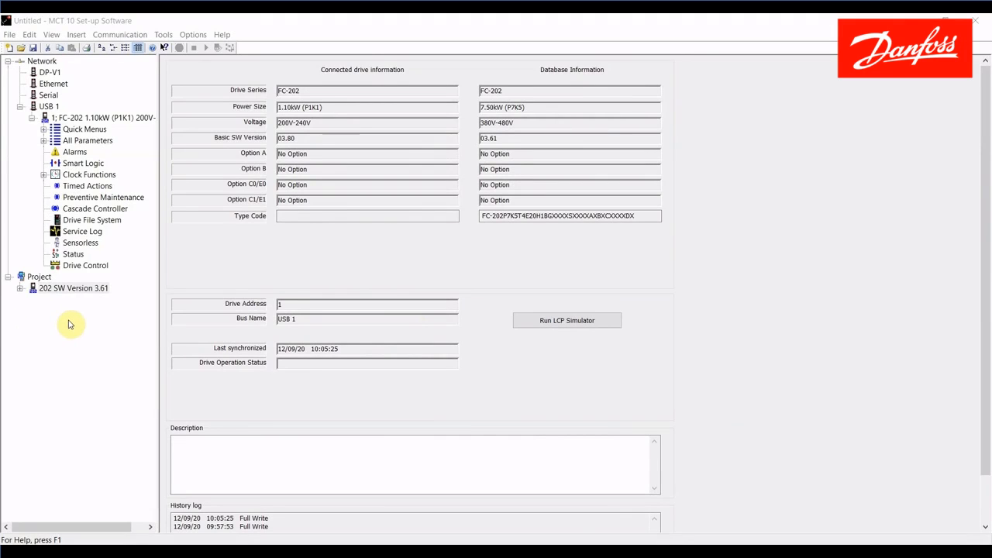
- Show the 3.61 project drive, then the connected FC-202 1.10kW 200V-240V drive's information
{"action": "left_click", "coordinate": [73, 287]}
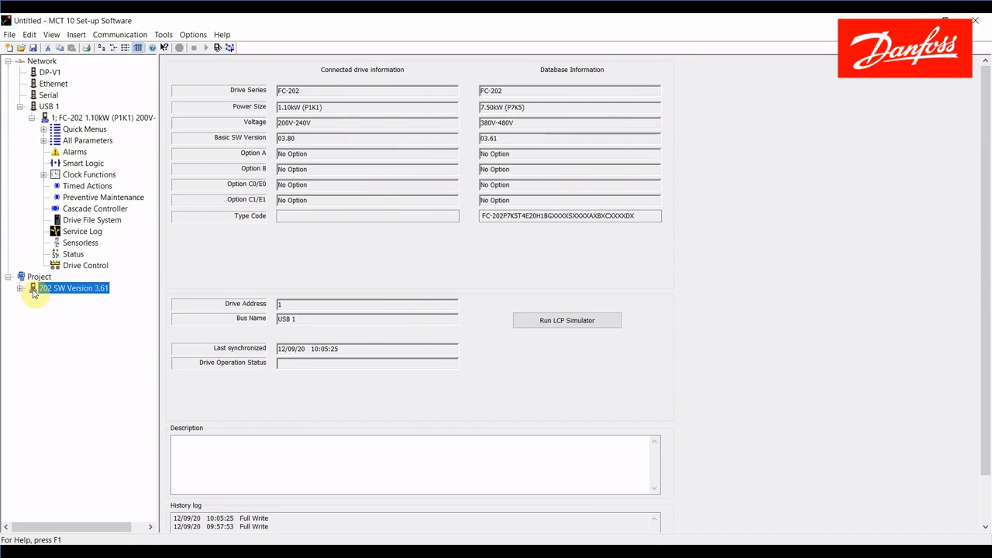
{"action": "mouse_move", "coordinate": [612, 92]}
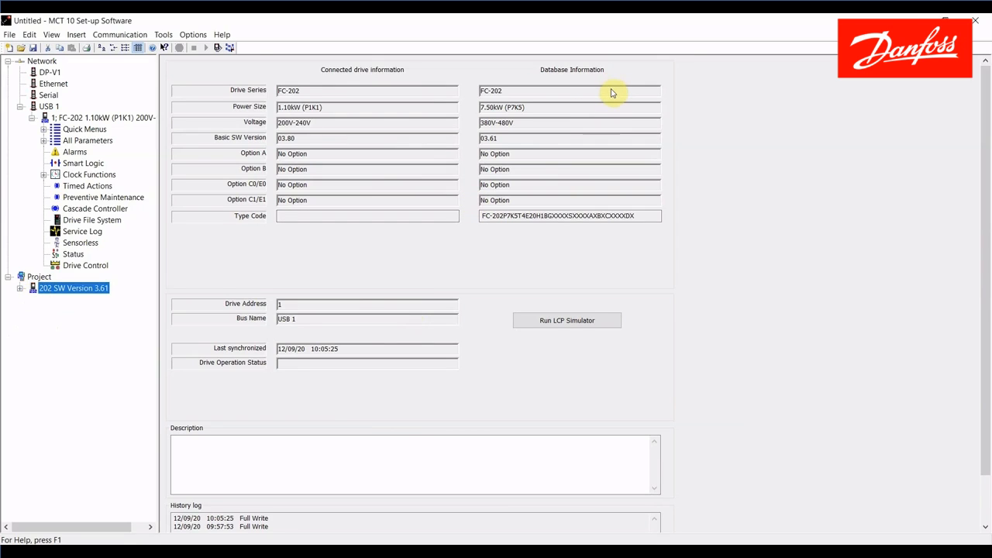
{"action": "mouse_move", "coordinate": [598, 110]}
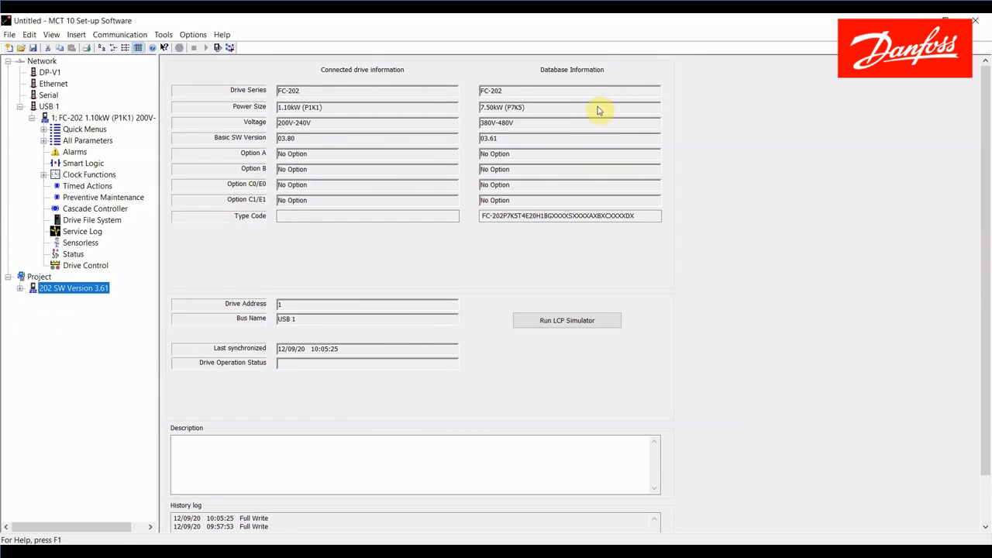
{"action": "mouse_move", "coordinate": [604, 143]}
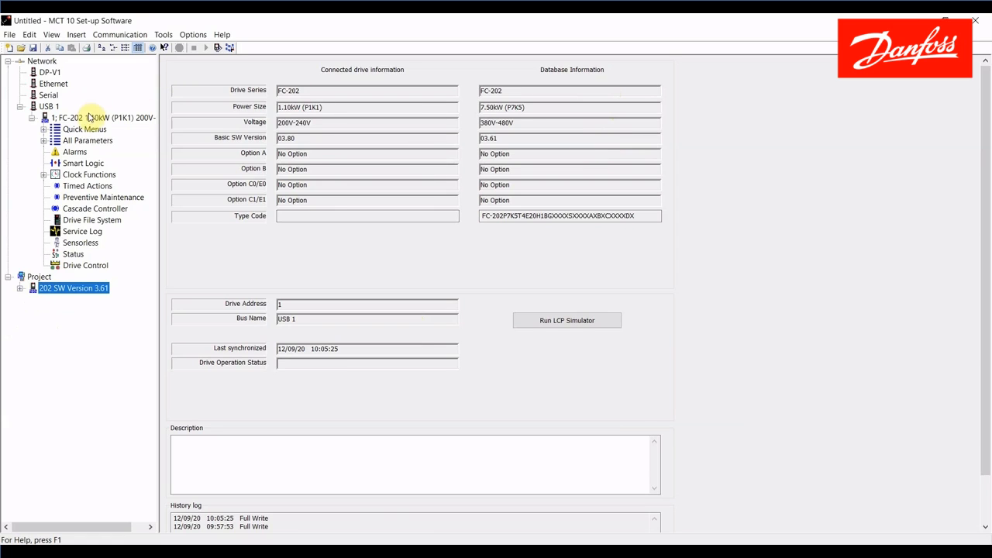
{"action": "left_click", "coordinate": [100, 118]}
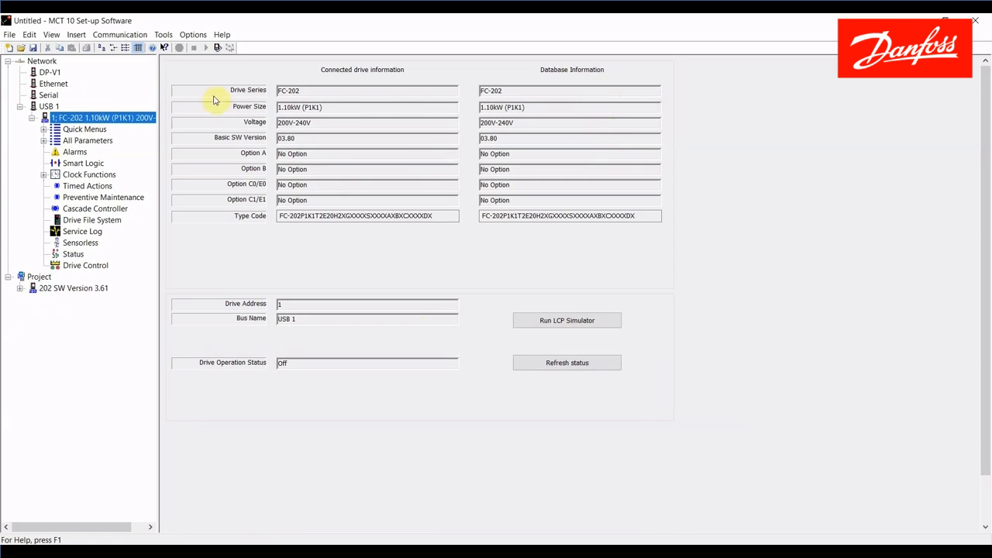
{"action": "mouse_move", "coordinate": [376, 94]}
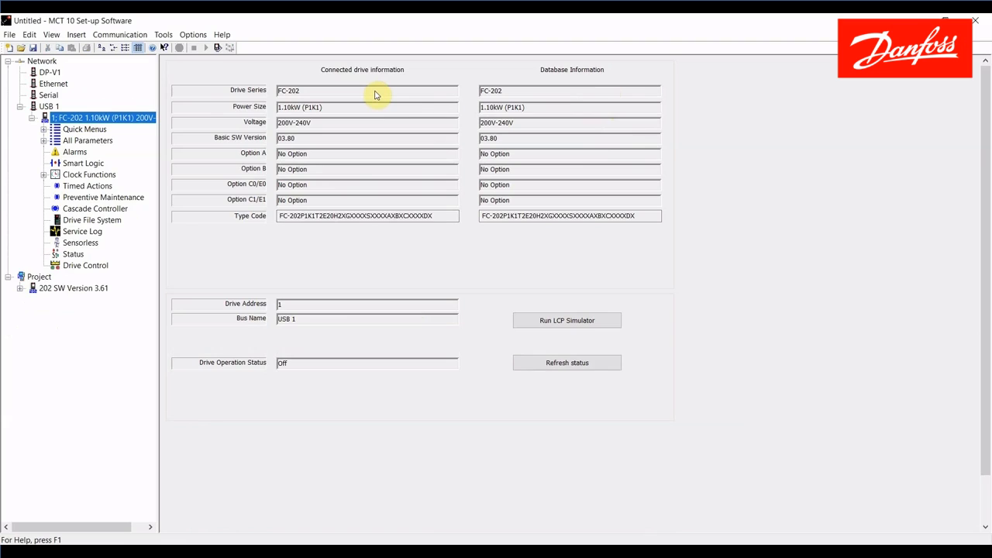
{"action": "mouse_move", "coordinate": [380, 112]}
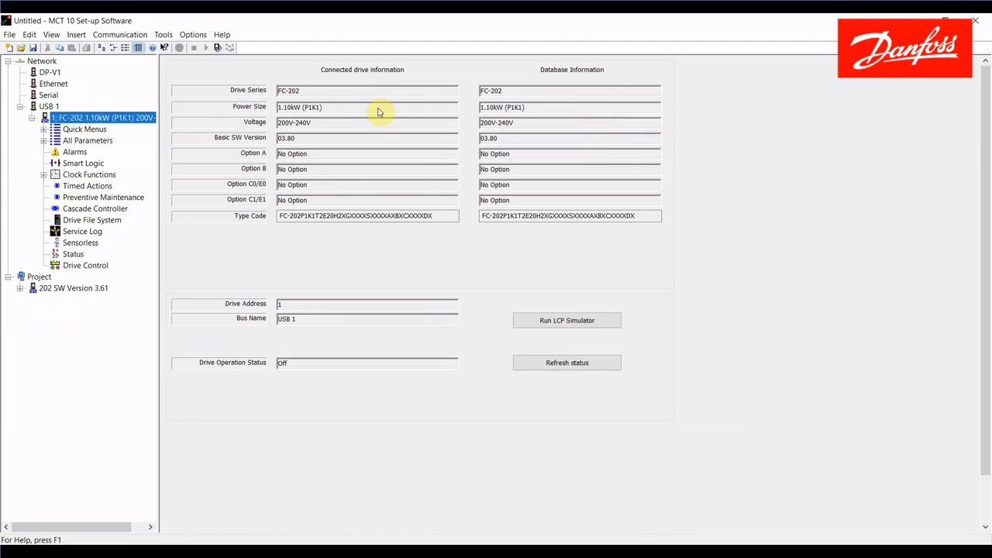
{"action": "mouse_move", "coordinate": [380, 123]}
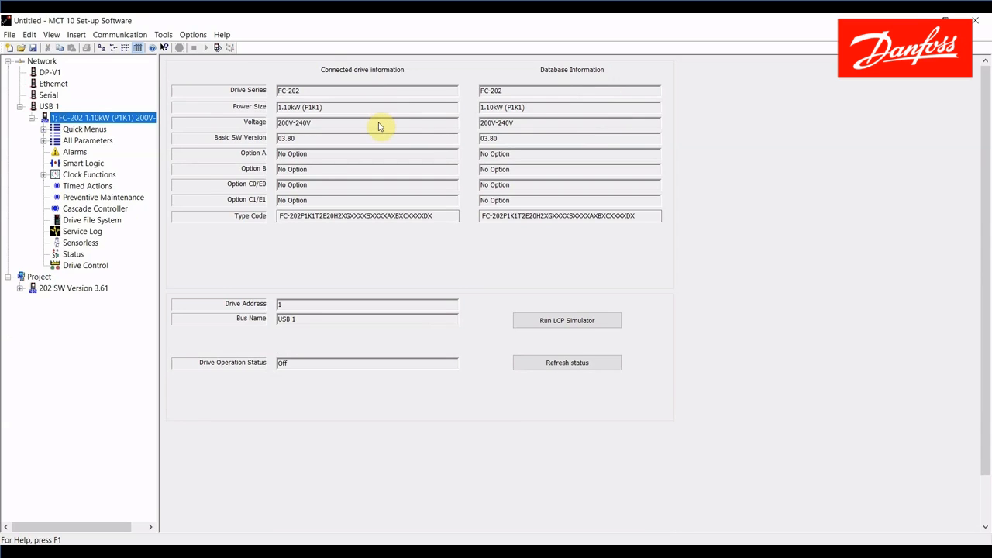
{"action": "mouse_move", "coordinate": [347, 139]}
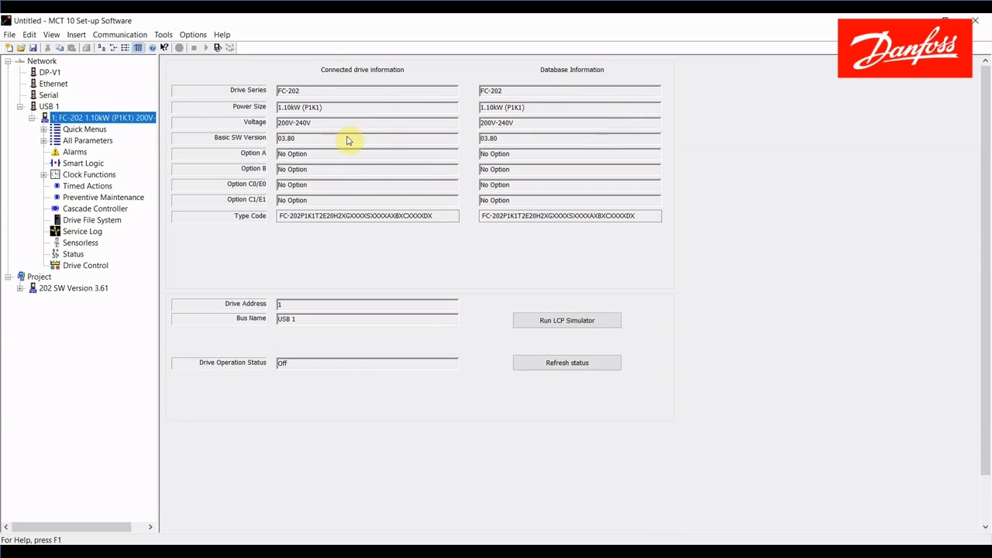
{"action": "mouse_move", "coordinate": [338, 139]}
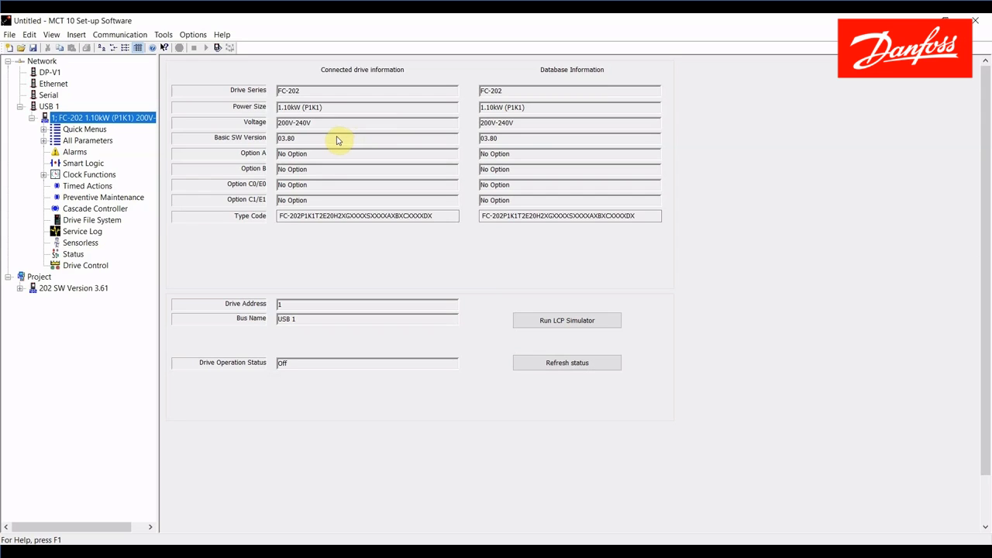
{"action": "mouse_move", "coordinate": [163, 223]}
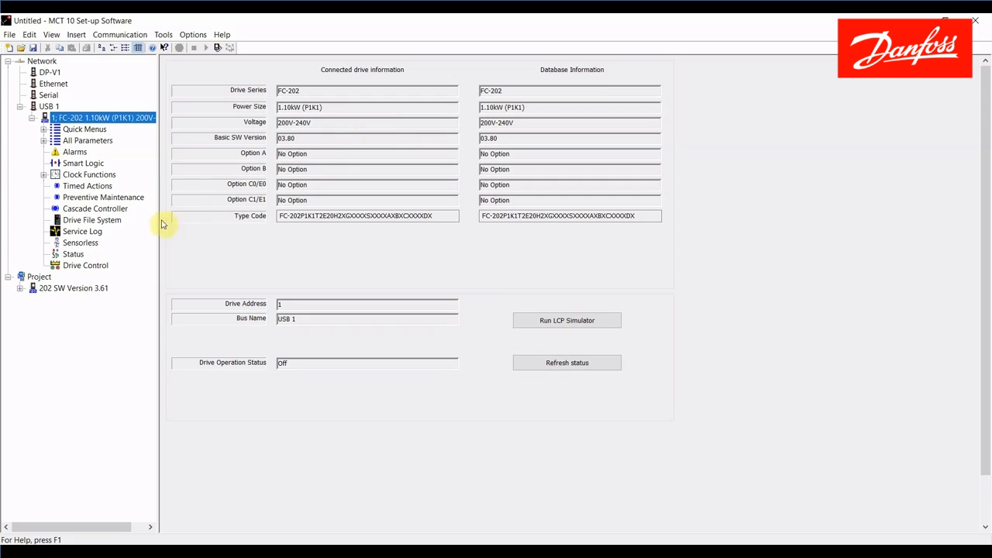
- Write the 202 SW Version 3.61 project drive to the connected drive and review the compatibility details
{"action": "left_click", "coordinate": [75, 287]}
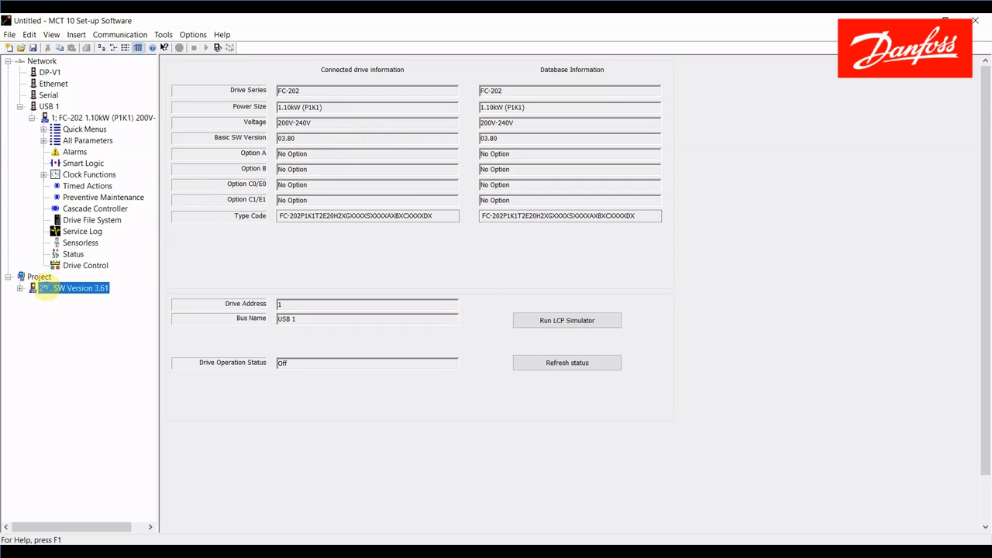
{"action": "right_click", "coordinate": [74, 287]}
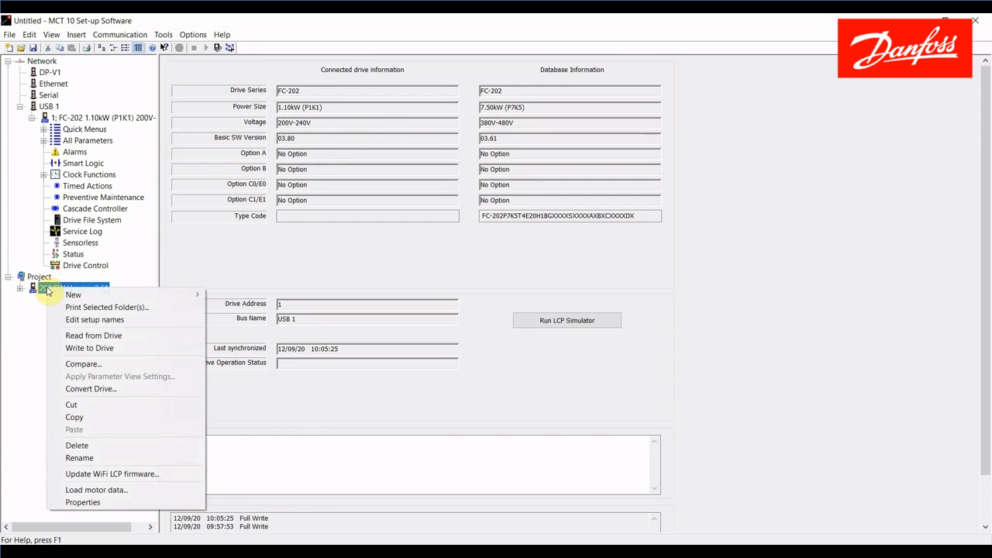
{"action": "left_click", "coordinate": [90, 347]}
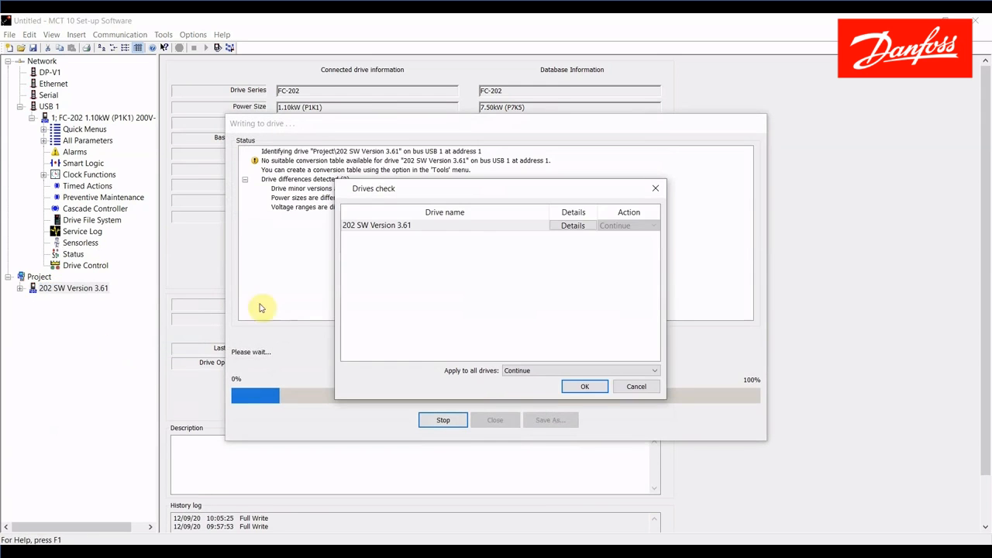
{"action": "mouse_move", "coordinate": [444, 211]}
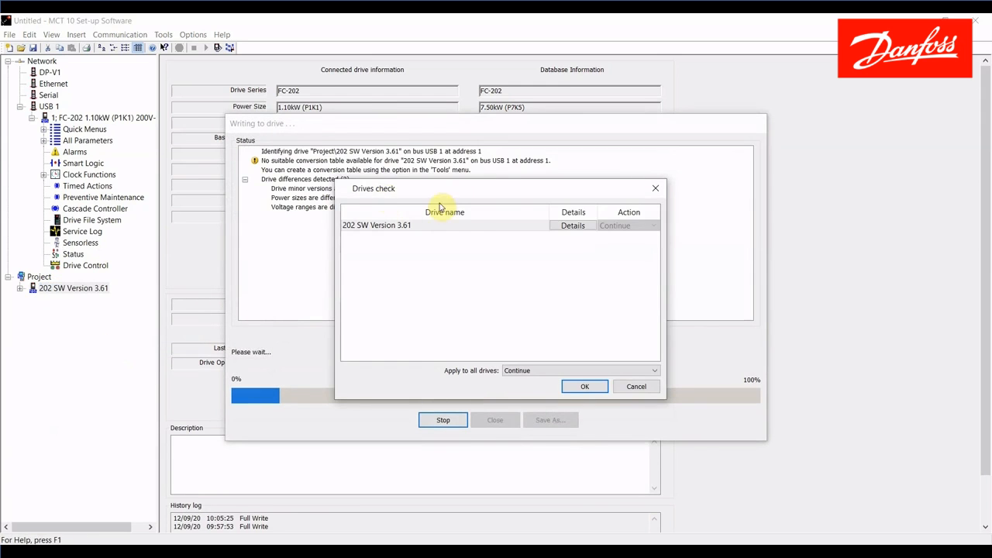
{"action": "left_click", "coordinate": [574, 225]}
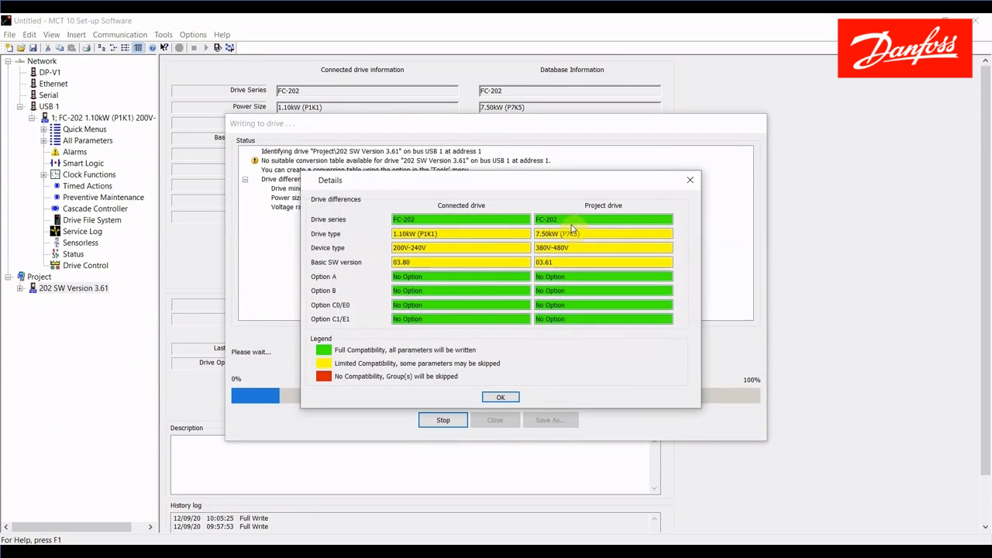
{"action": "mouse_move", "coordinate": [477, 345]}
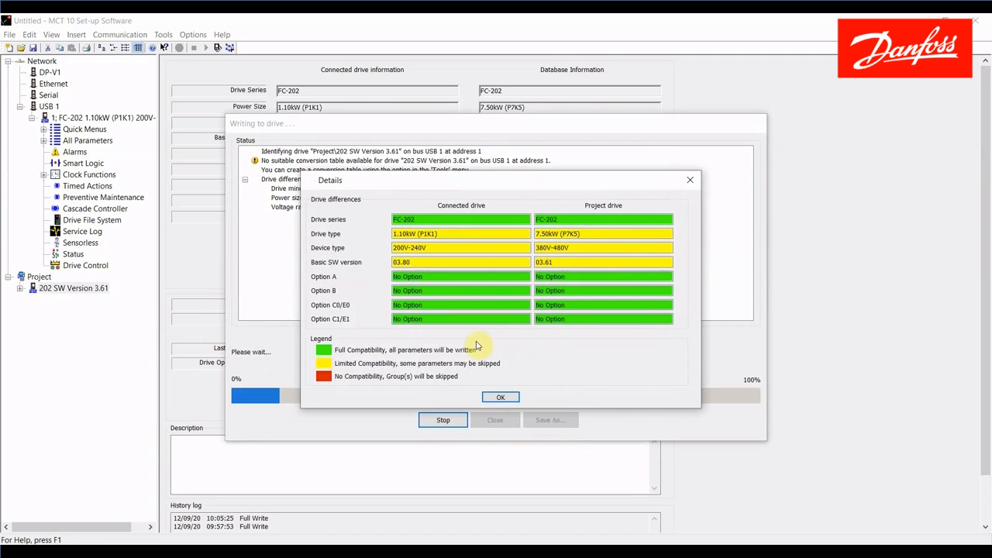
{"action": "mouse_move", "coordinate": [499, 397]}
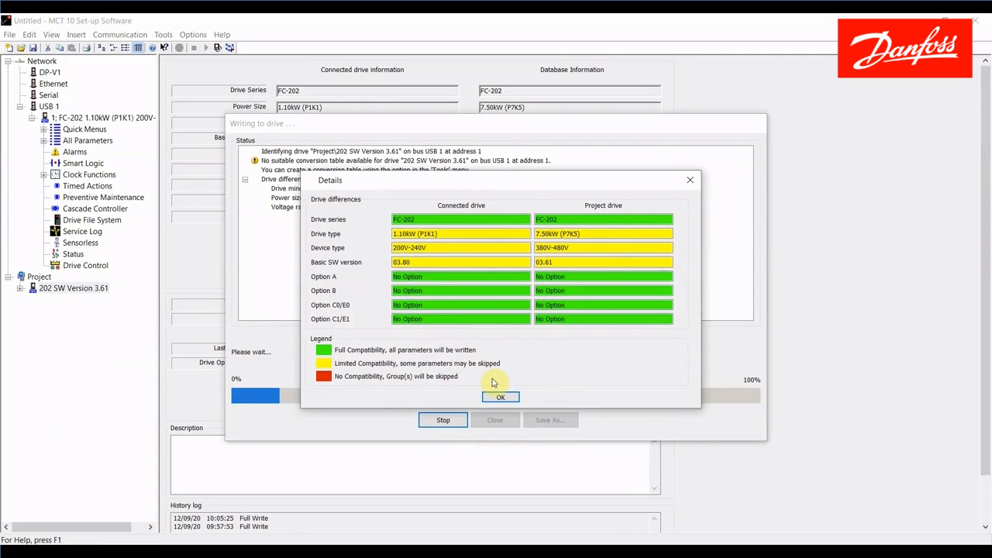
{"action": "mouse_move", "coordinate": [521, 293]}
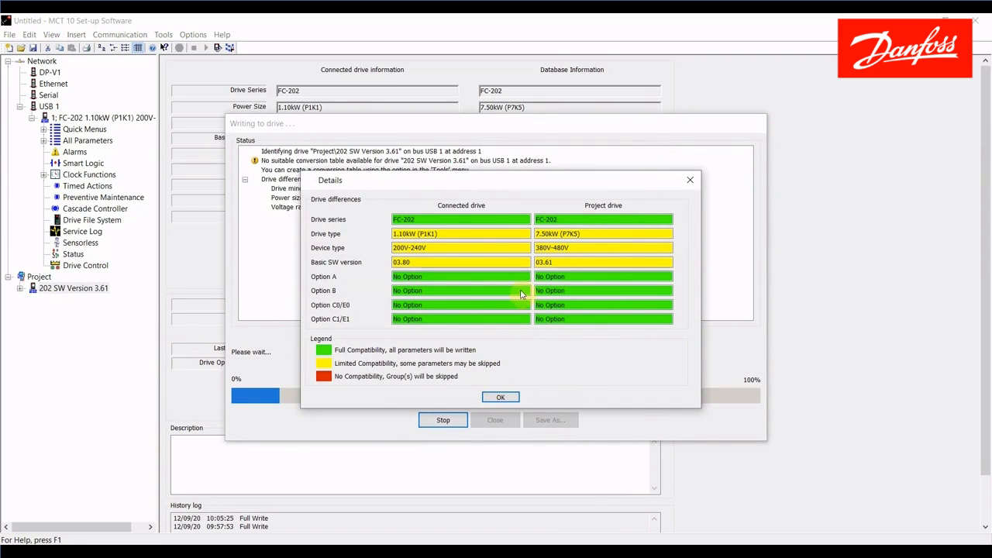
{"action": "mouse_move", "coordinate": [365, 279]}
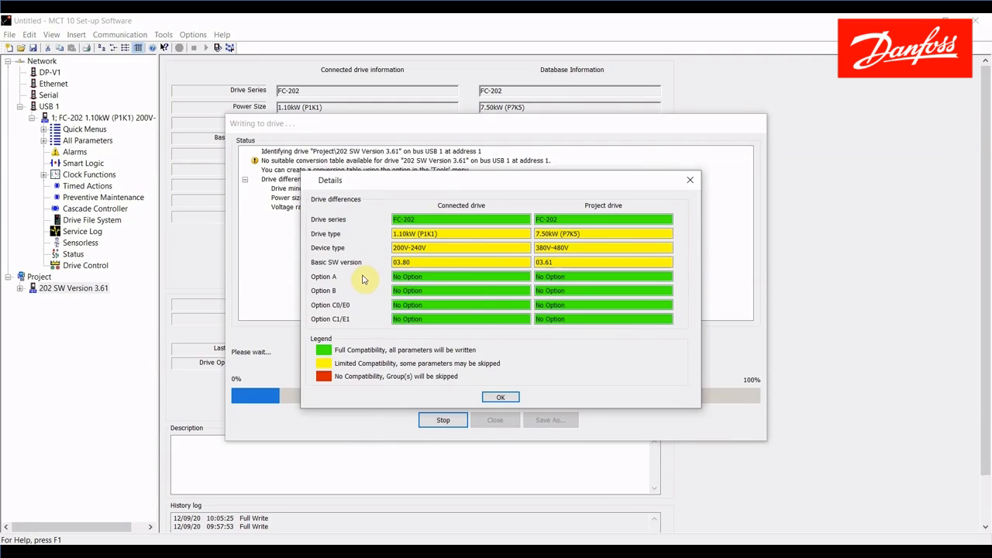
{"action": "mouse_move", "coordinate": [377, 279]}
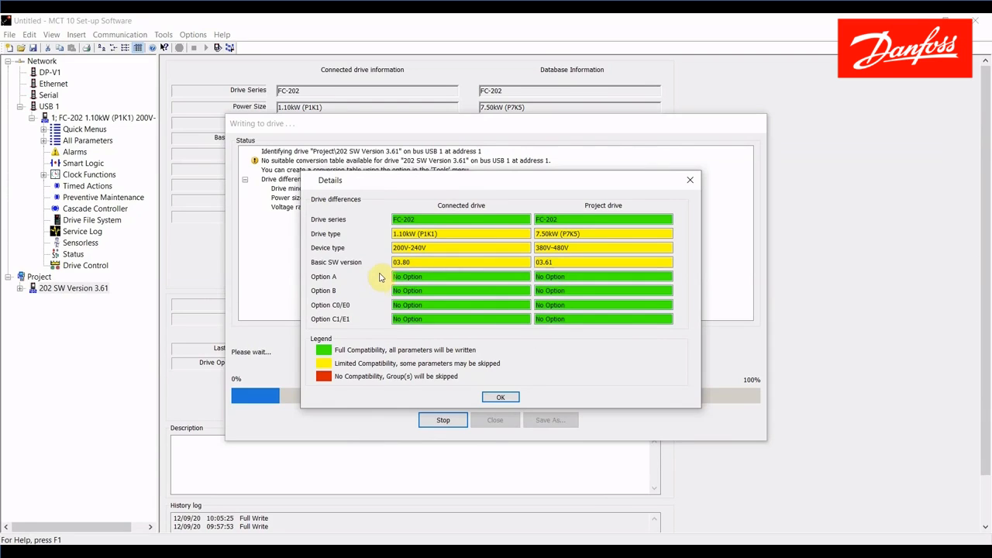
{"action": "mouse_move", "coordinate": [550, 218]}
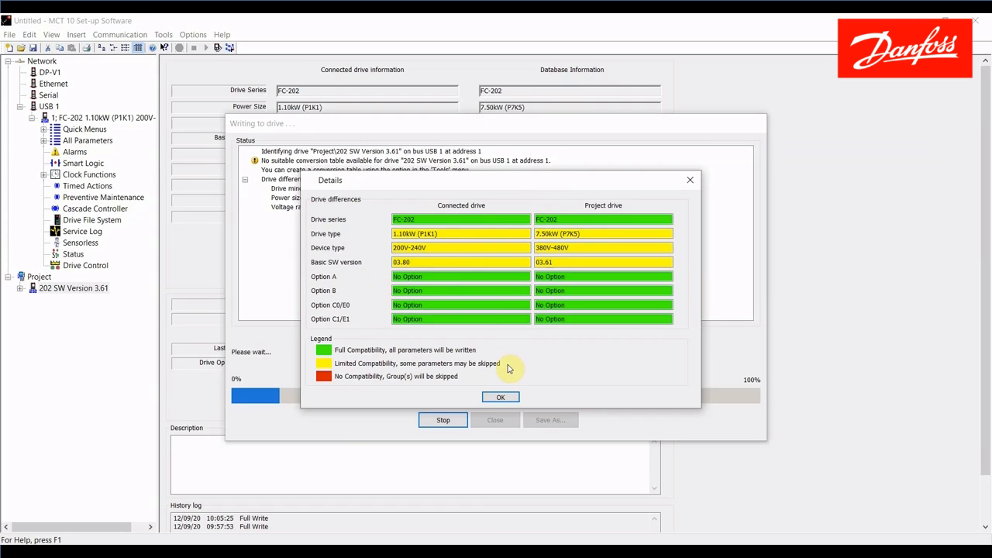
{"action": "mouse_move", "coordinate": [499, 236]}
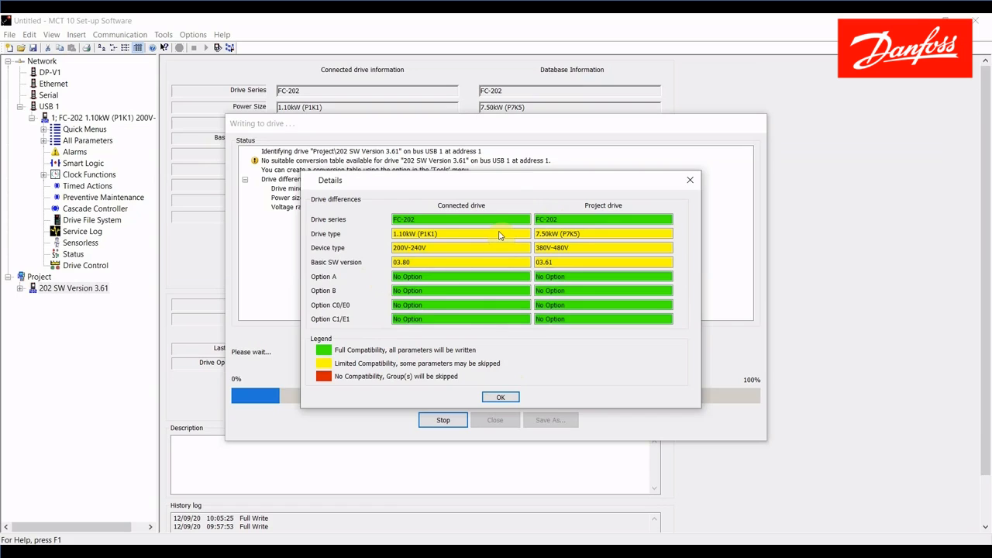
{"action": "mouse_move", "coordinate": [499, 248]}
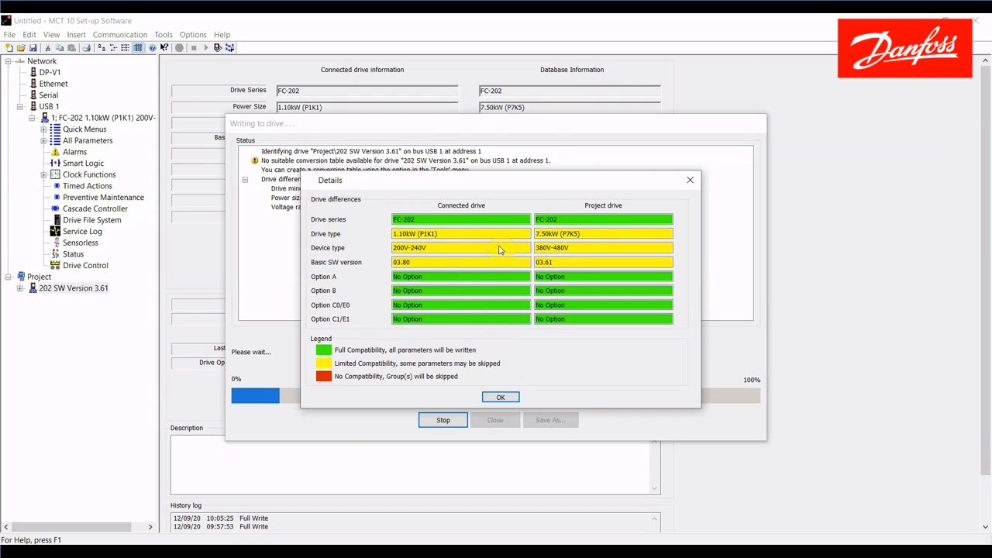
{"action": "mouse_move", "coordinate": [490, 267]}
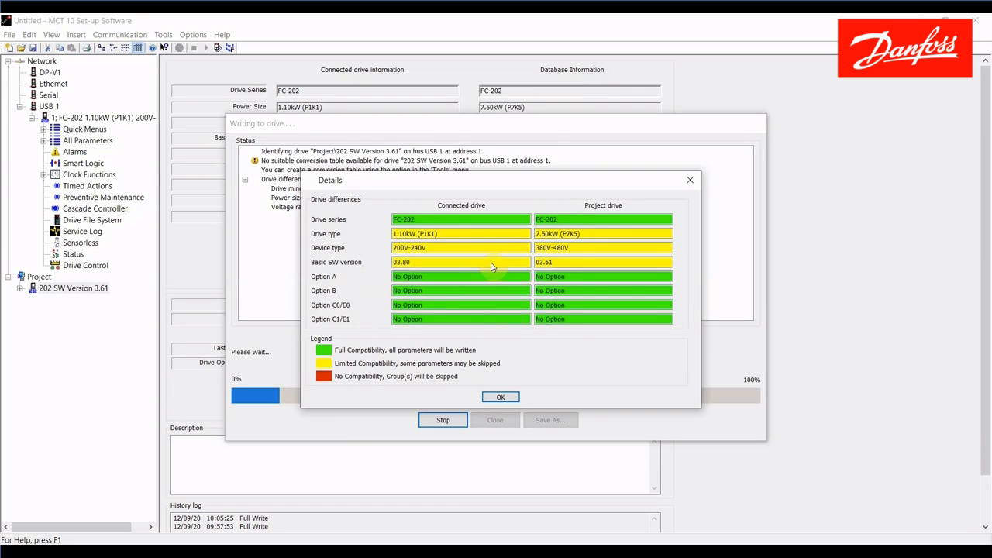
{"action": "mouse_move", "coordinate": [450, 265]}
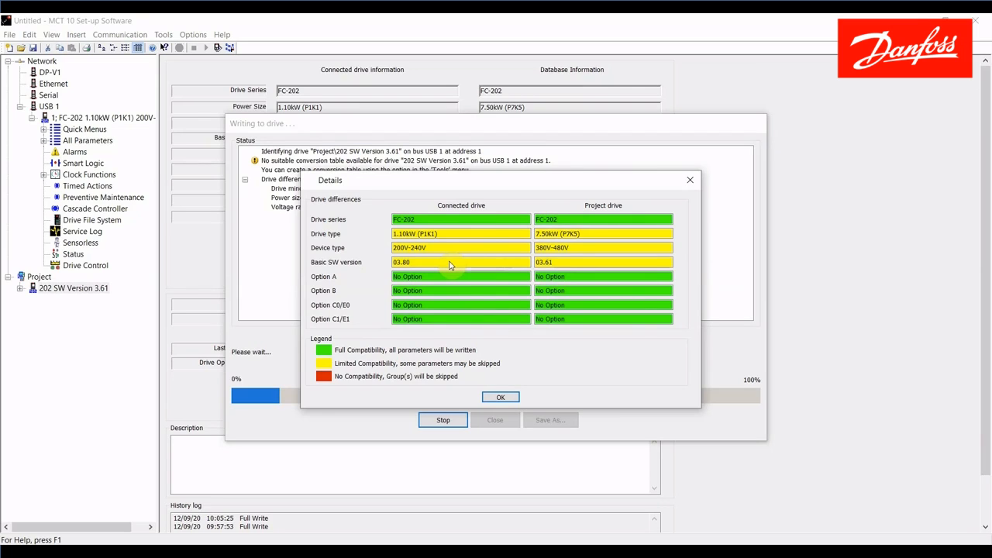
{"action": "left_click", "coordinate": [499, 397]}
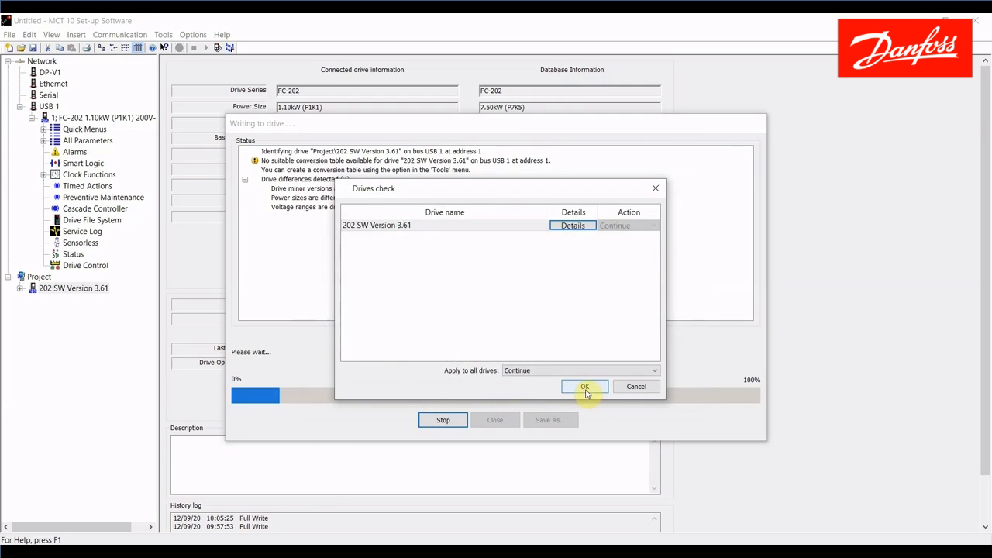
{"action": "left_click", "coordinate": [584, 388]}
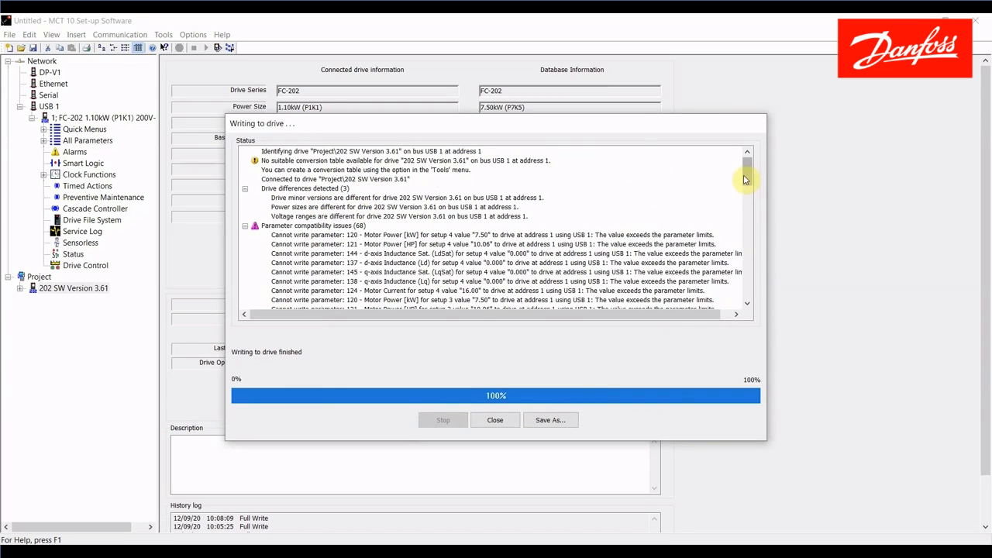
{"action": "scroll", "scroll_direction": "down", "scroll_amount": 3}
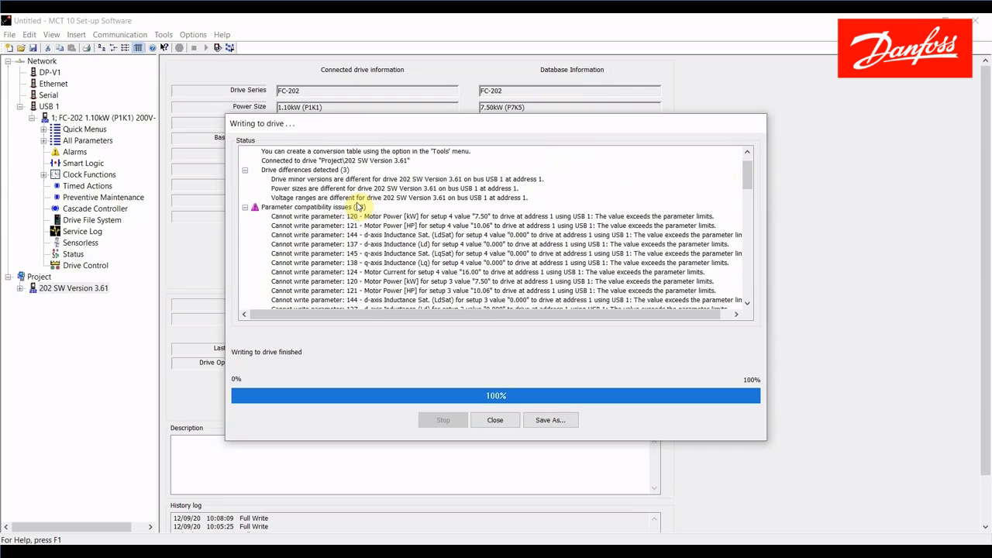
{"action": "mouse_move", "coordinate": [496, 369]}
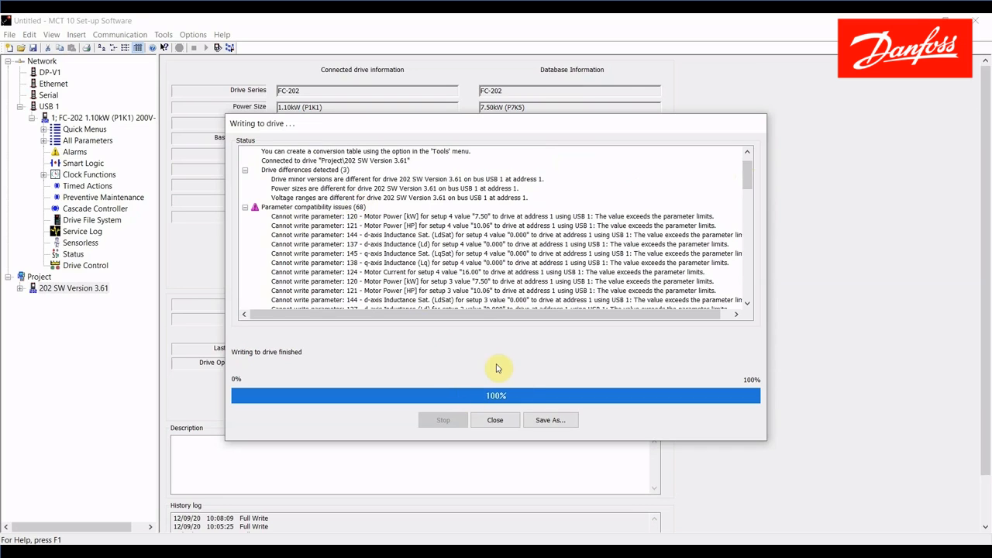
{"action": "mouse_move", "coordinate": [748, 183]}
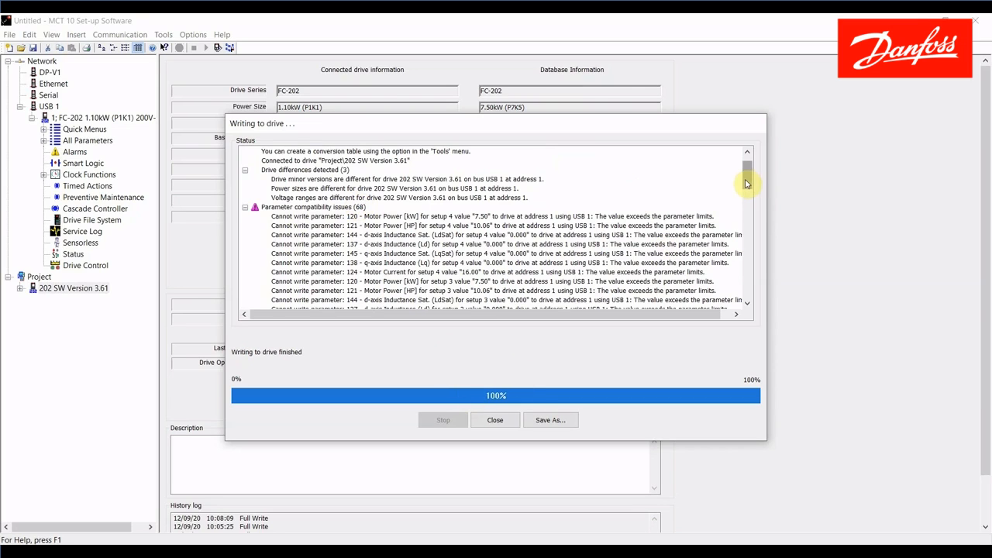
{"action": "scroll", "scroll_direction": "down", "scroll_amount": 3}
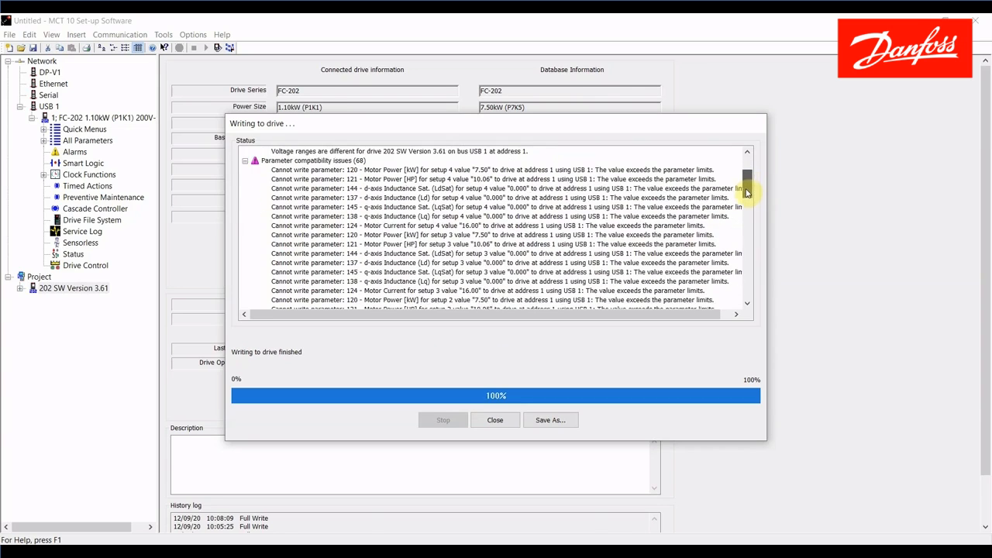
{"action": "scroll", "scroll_direction": "down", "scroll_amount": 3}
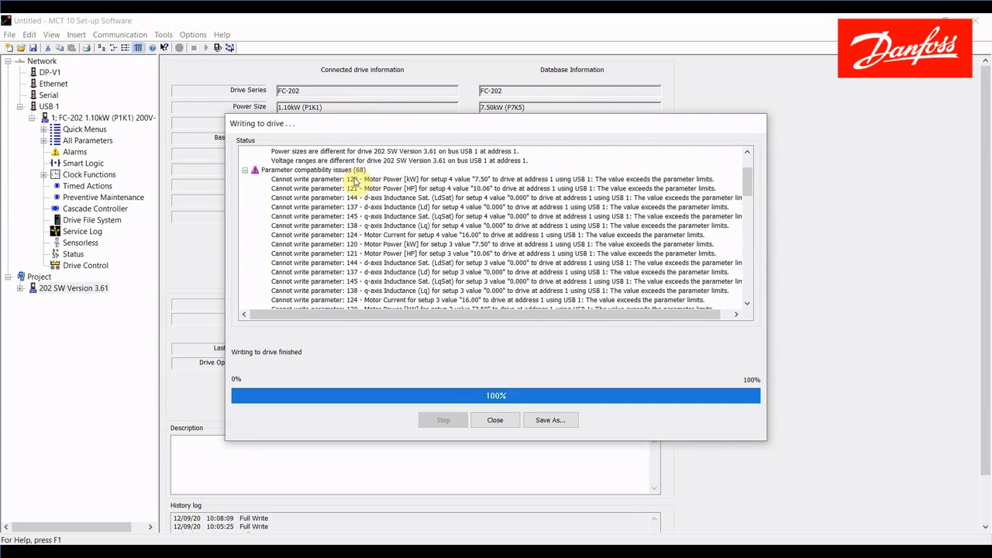
{"action": "left_click", "coordinate": [493, 178]}
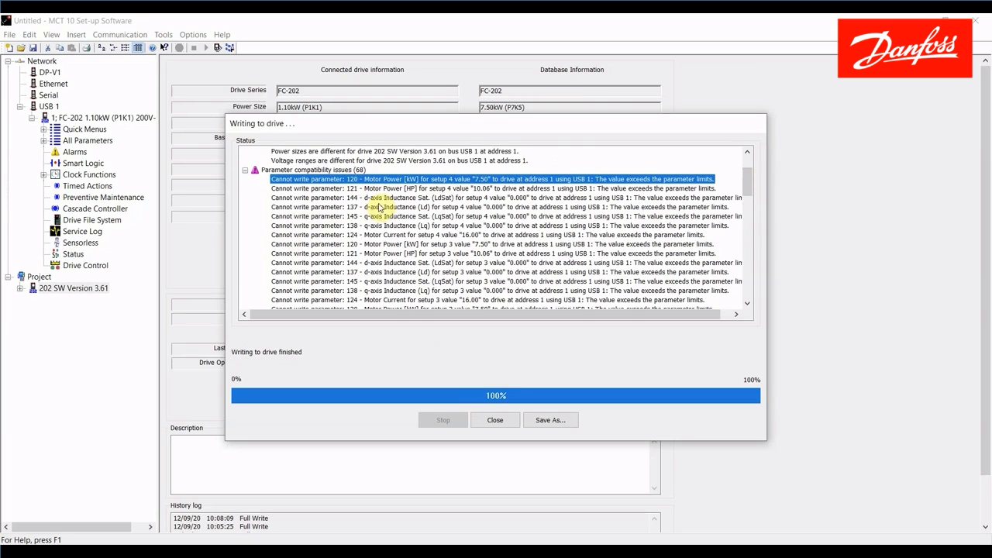
{"action": "left_click", "coordinate": [493, 245]}
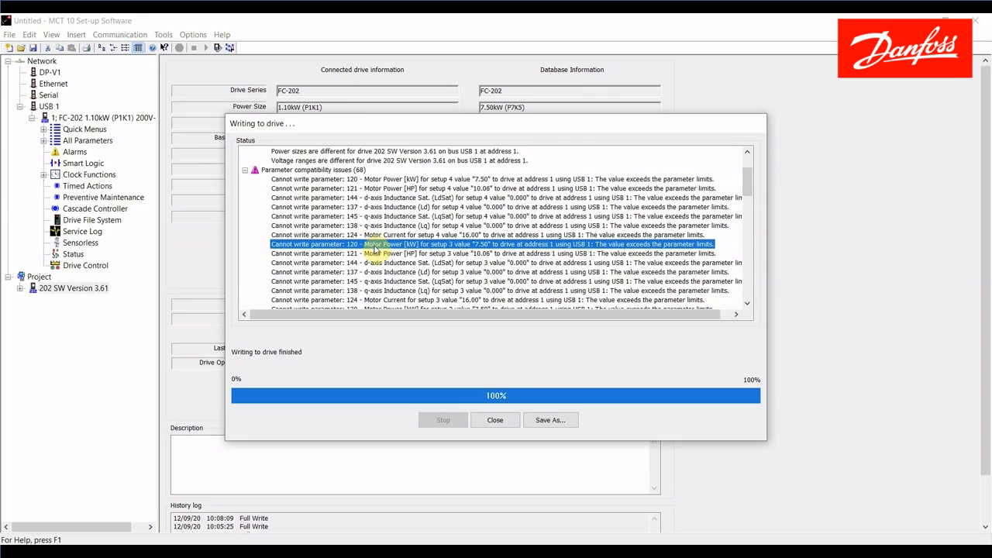
{"action": "scroll", "scroll_direction": "down", "scroll_amount": 3}
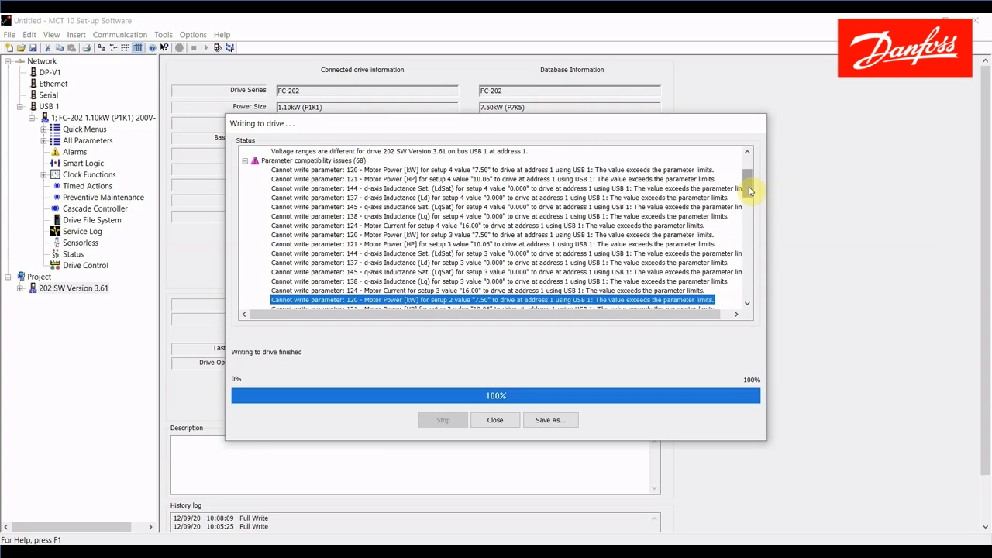
{"action": "scroll", "scroll_direction": "down", "scroll_amount": 3}
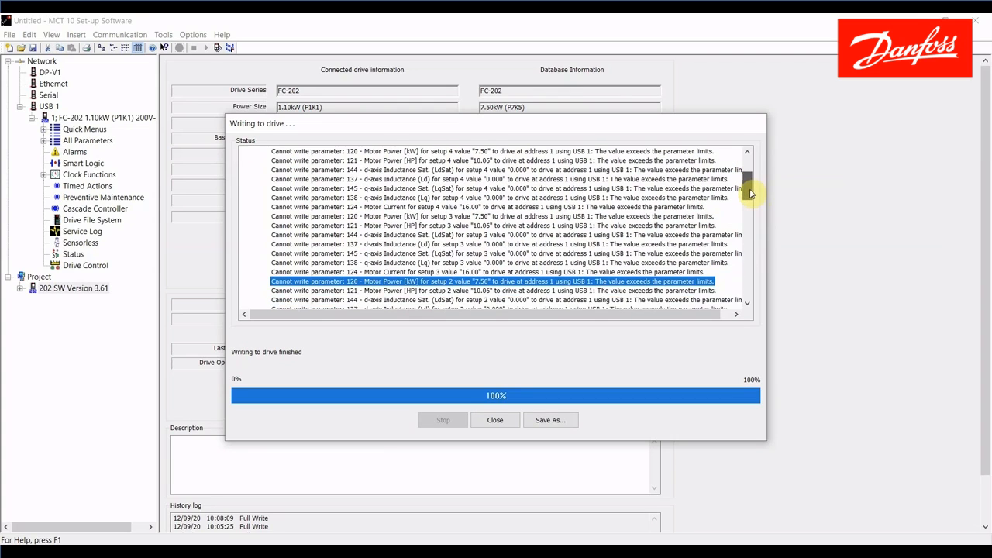
{"action": "scroll", "scroll_direction": "down", "scroll_amount": 3}
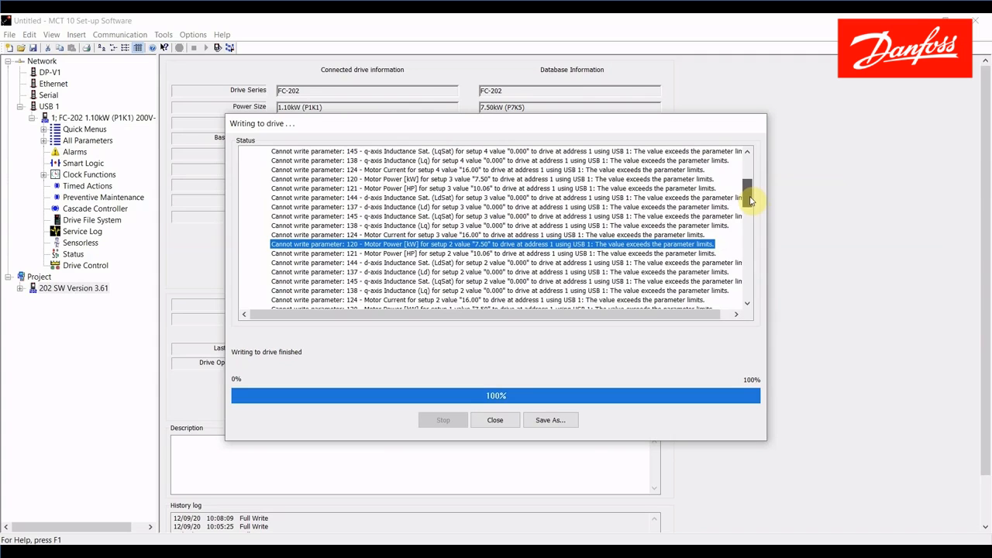
{"action": "scroll", "scroll_direction": "down", "scroll_amount": 3}
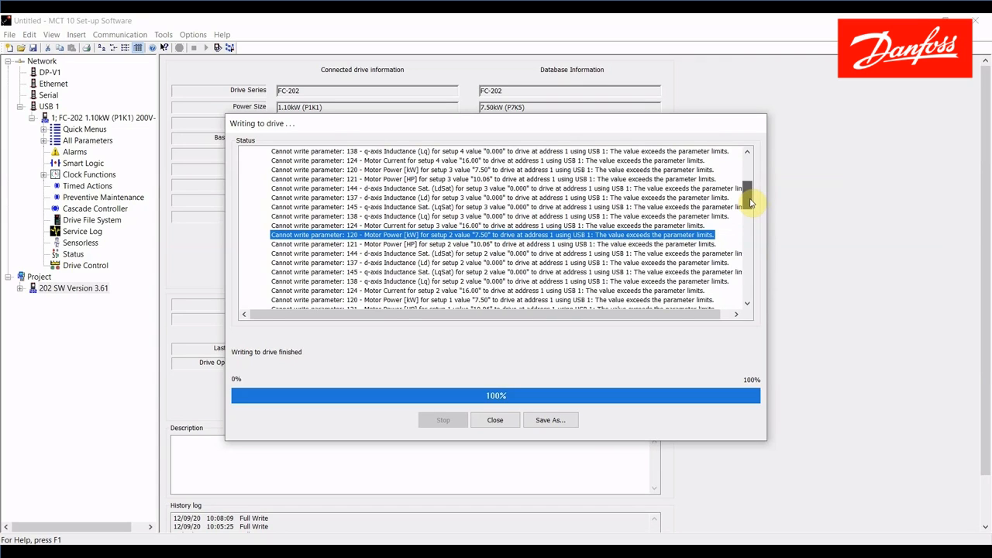
{"action": "scroll", "scroll_direction": "down", "scroll_amount": 3}
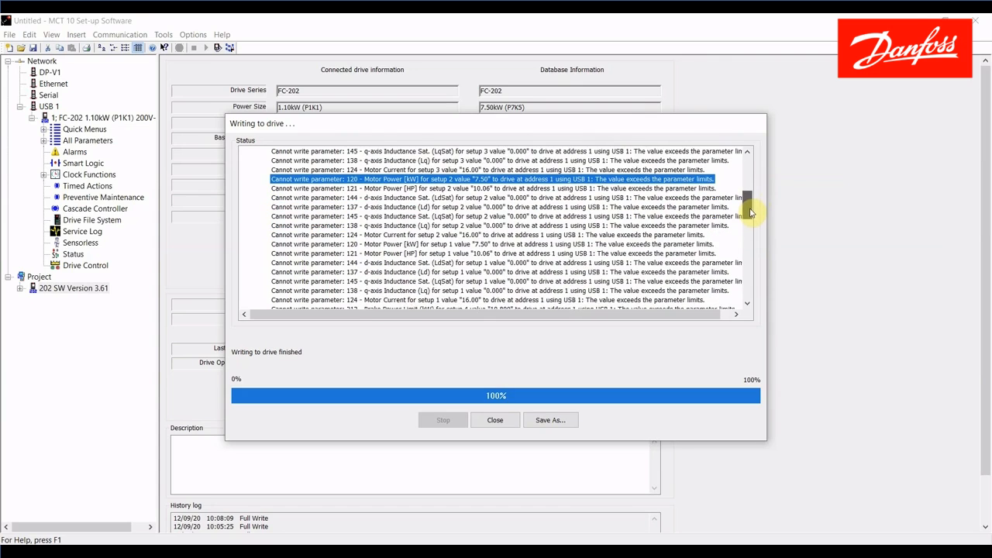
{"action": "scroll", "scroll_direction": "down", "scroll_amount": 3}
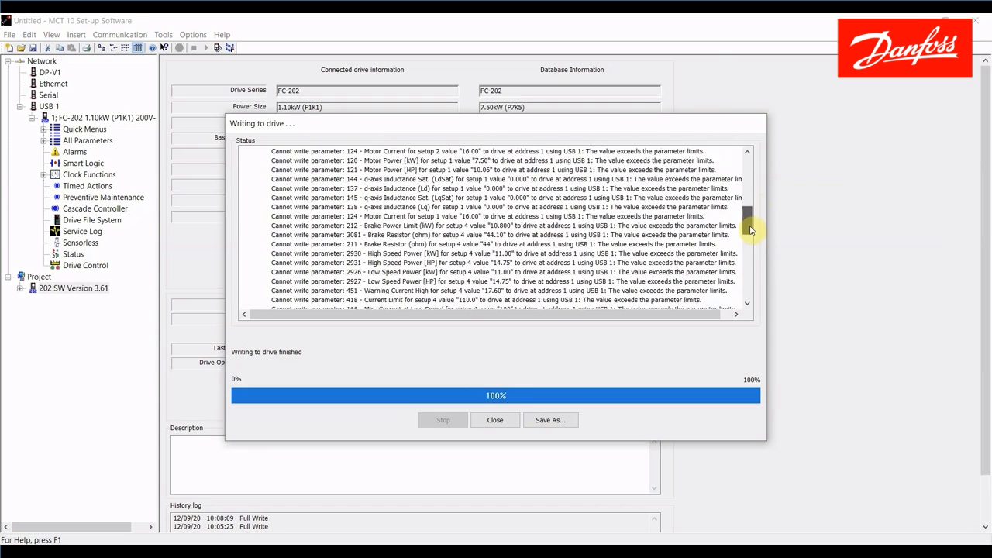
{"action": "scroll", "scroll_direction": "down", "scroll_amount": 3}
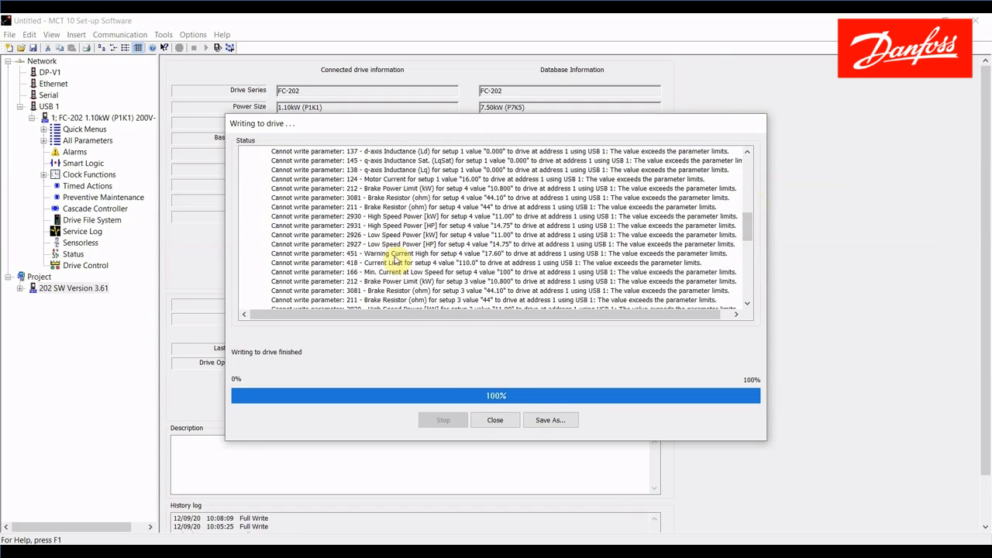
{"action": "scroll", "scroll_direction": "down", "scroll_amount": 3}
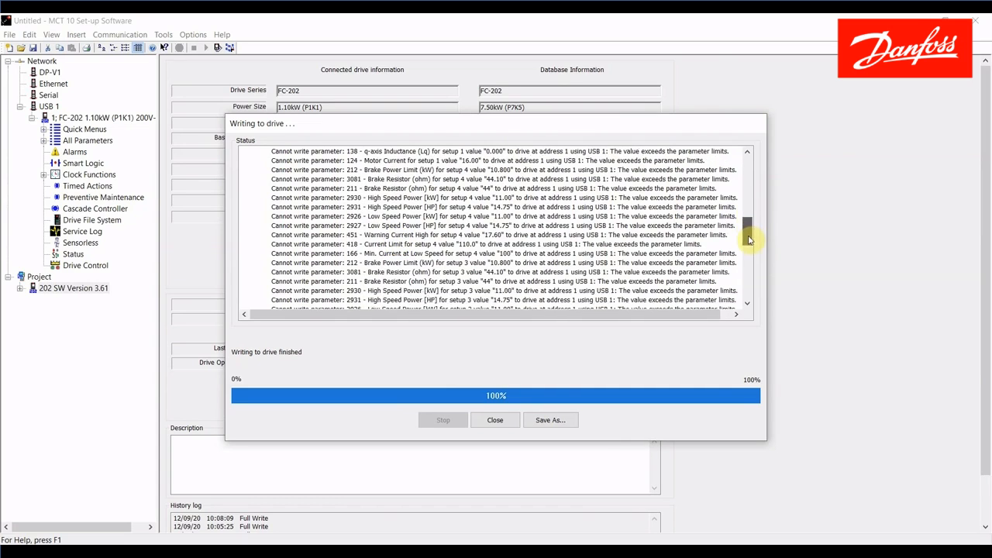
{"action": "scroll", "scroll_direction": "down", "scroll_amount": 3}
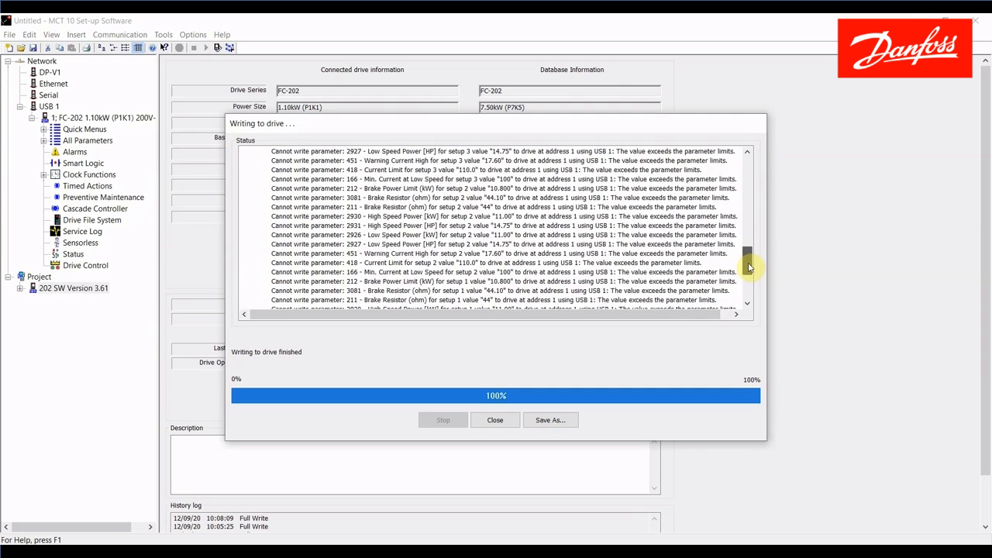
{"action": "scroll", "scroll_direction": "down", "scroll_amount": 3}
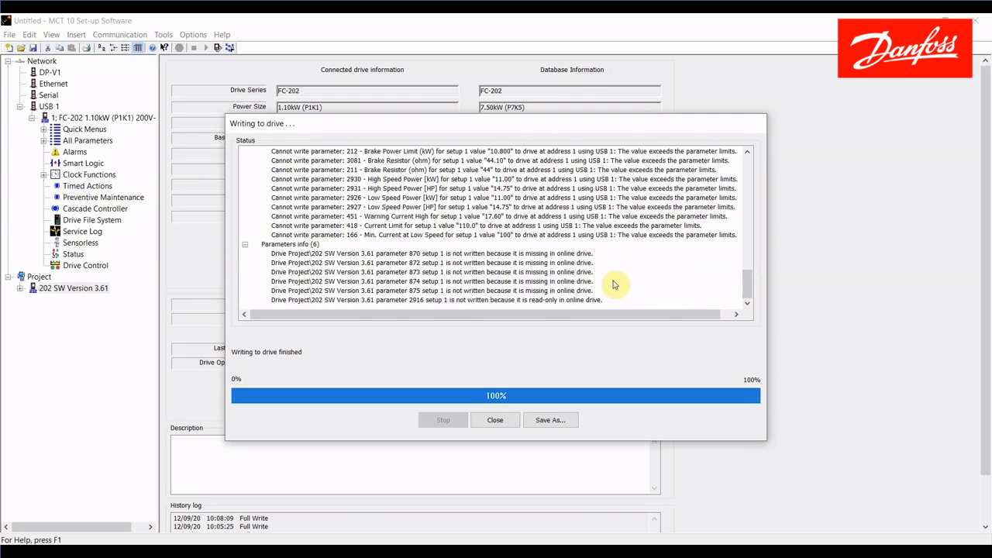
{"action": "mouse_move", "coordinate": [627, 257]}
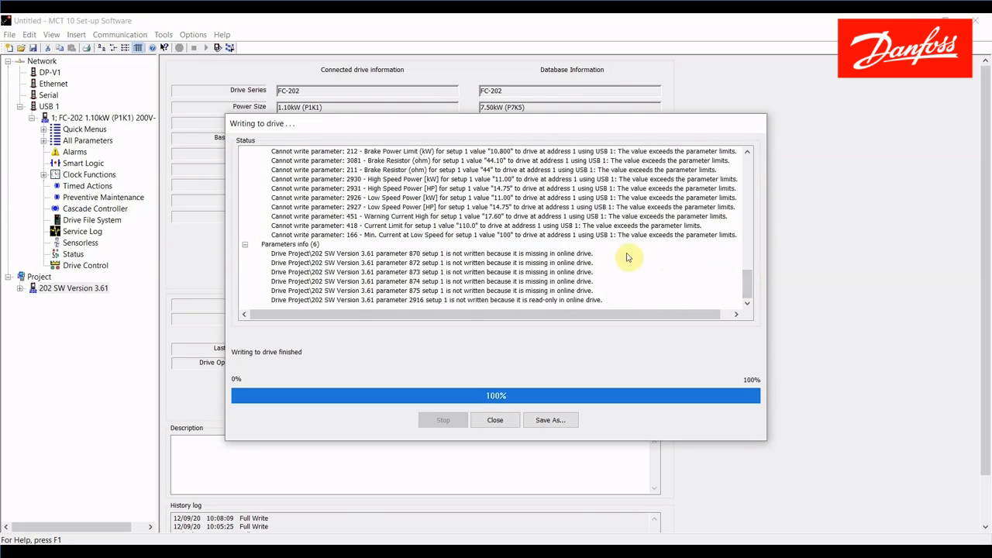
{"action": "mouse_move", "coordinate": [665, 260]}
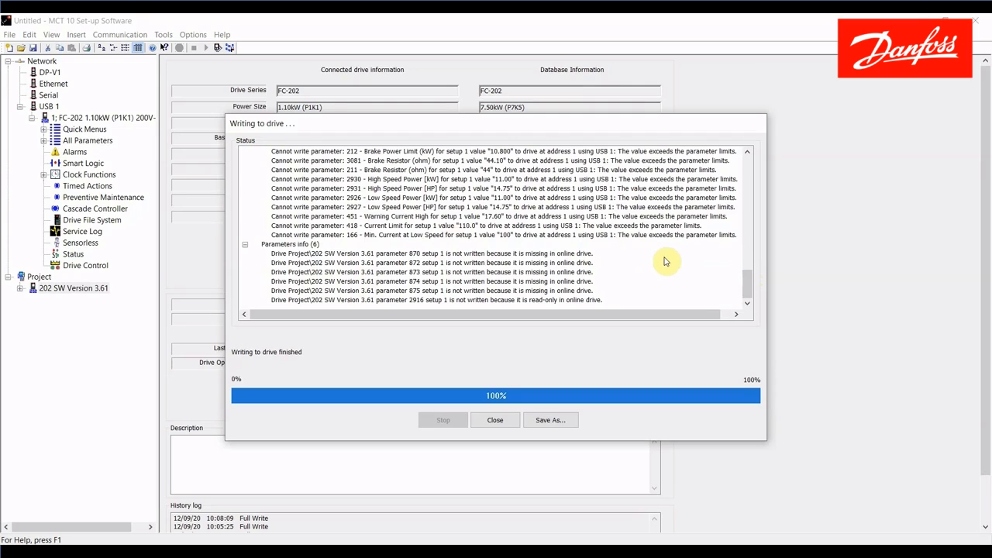
{"action": "mouse_move", "coordinate": [614, 265]}
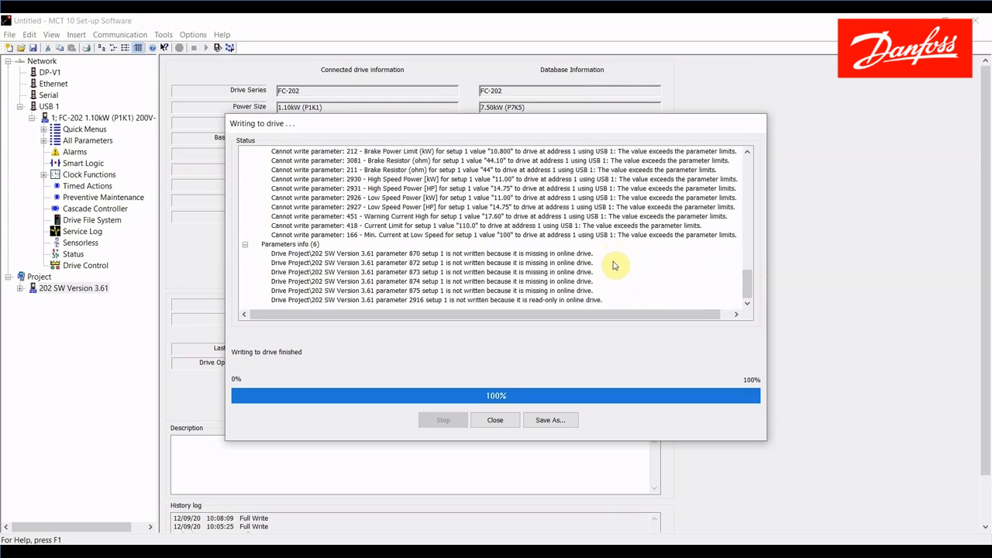
{"action": "mouse_move", "coordinate": [667, 290]}
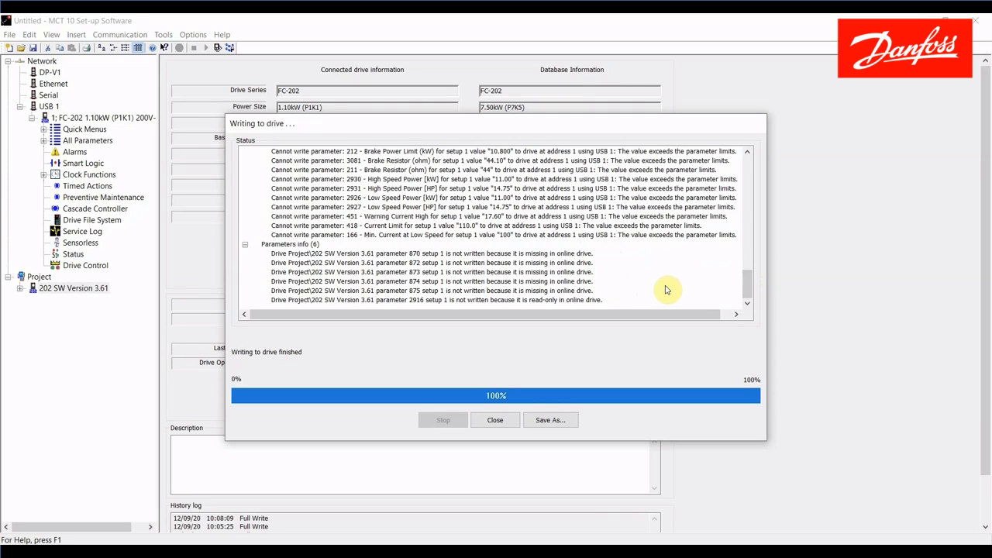
- Close the write log, collapse the connected drive node and show actions for the 3.61 project drive
{"action": "left_click", "coordinate": [494, 418]}
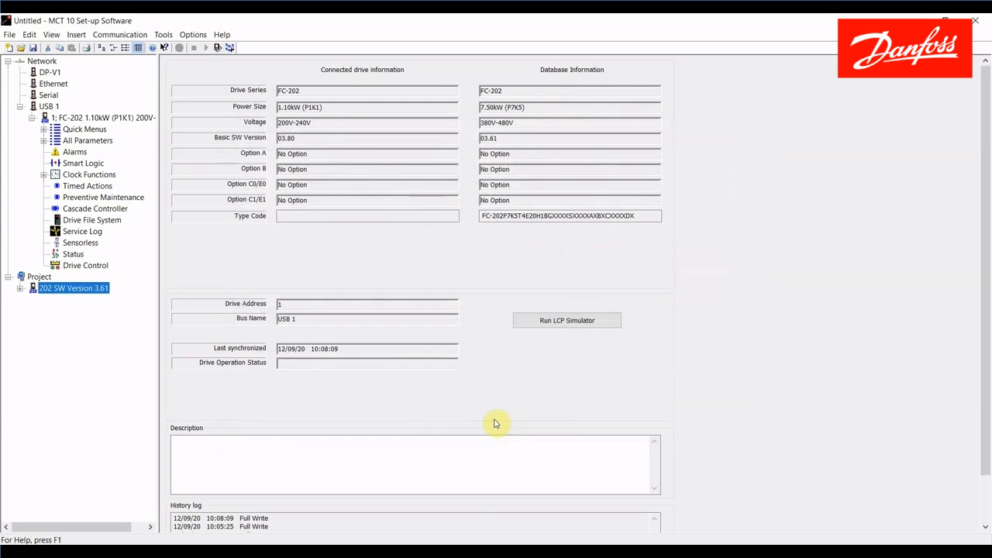
{"action": "mouse_move", "coordinate": [488, 277]}
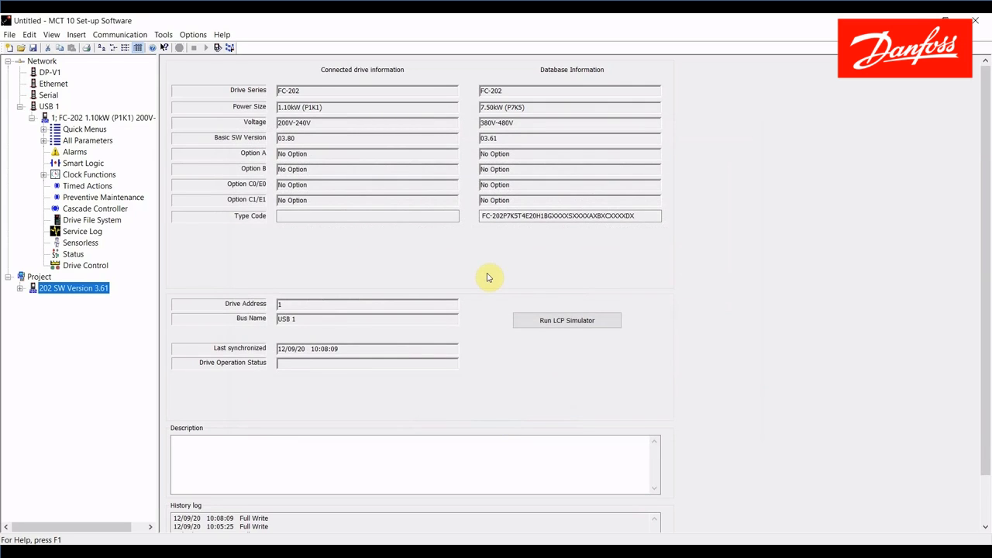
{"action": "mouse_move", "coordinate": [29, 338]}
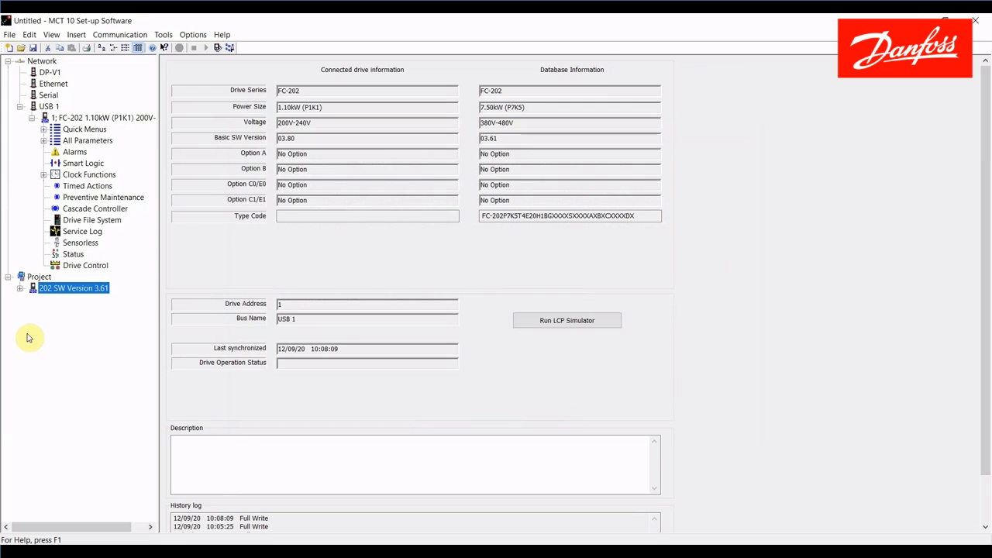
{"action": "left_click", "coordinate": [19, 106]}
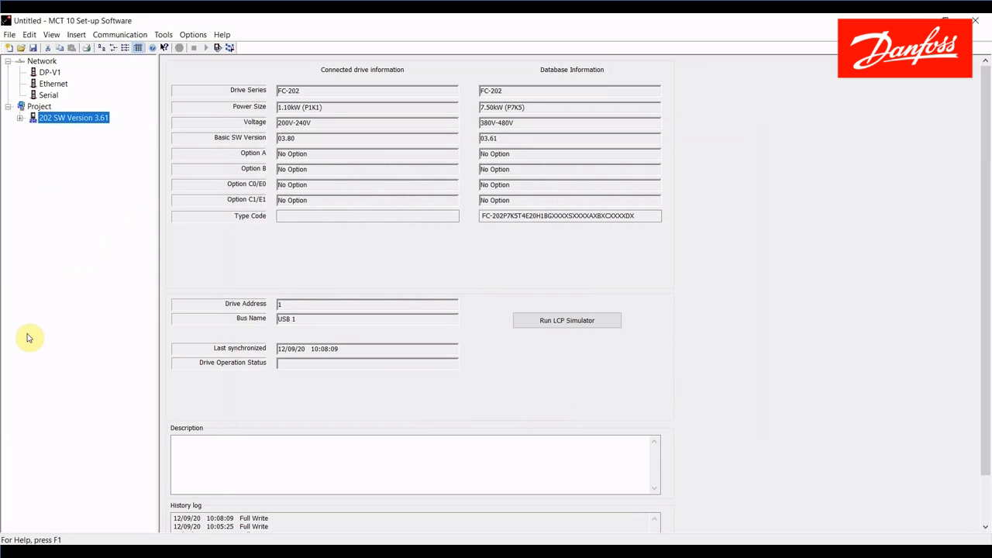
{"action": "mouse_move", "coordinate": [80, 171]}
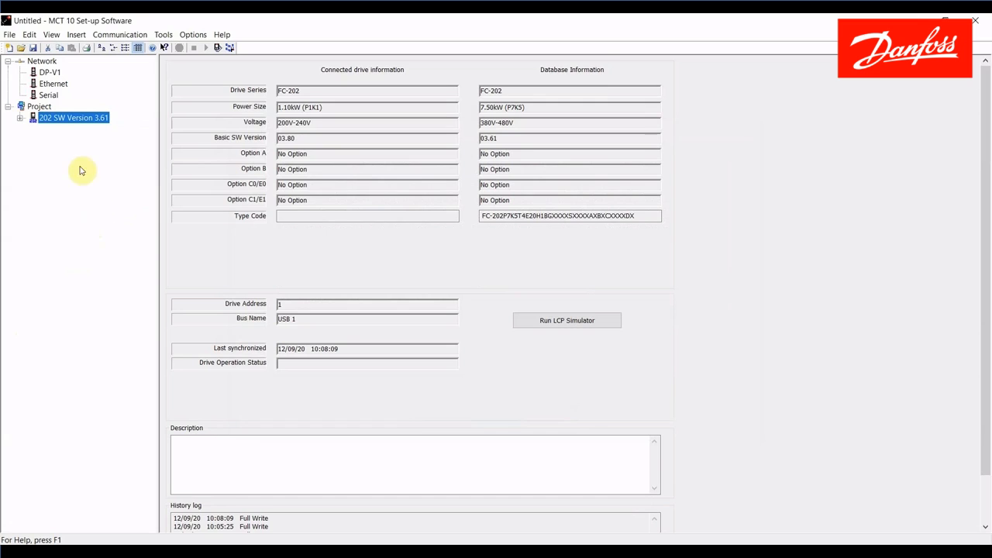
{"action": "mouse_move", "coordinate": [469, 142]}
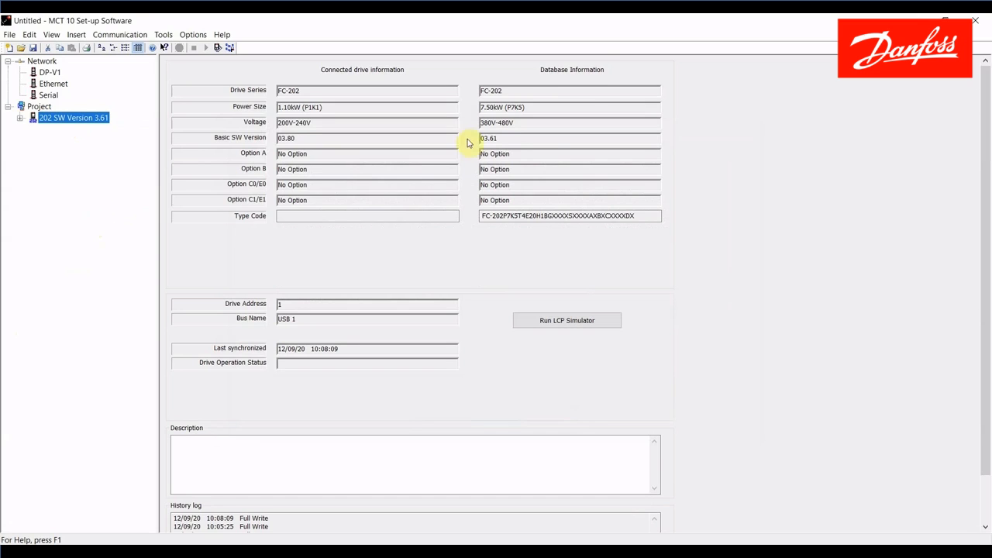
{"action": "mouse_move", "coordinate": [564, 142]}
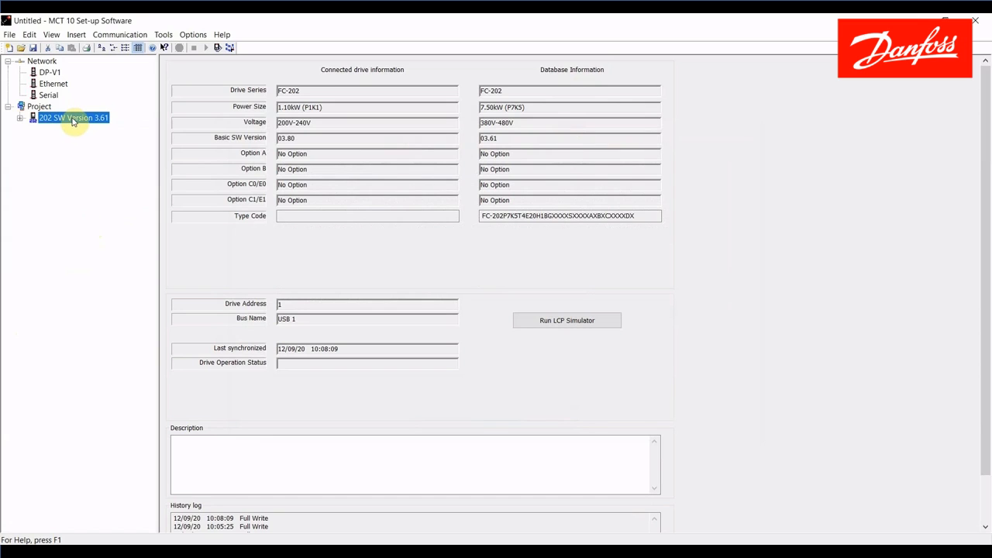
{"action": "right_click", "coordinate": [71, 118]}
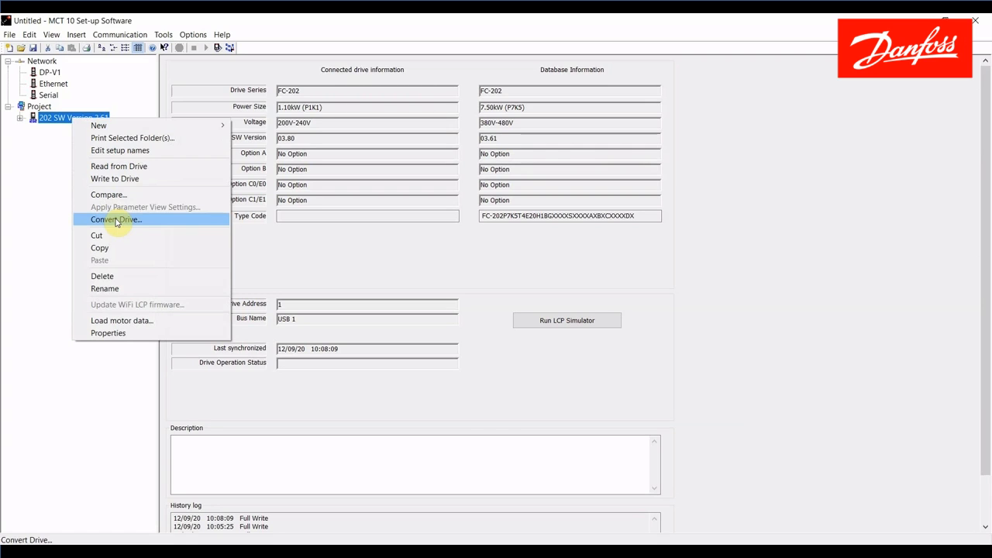
{"action": "mouse_move", "coordinate": [150, 223]}
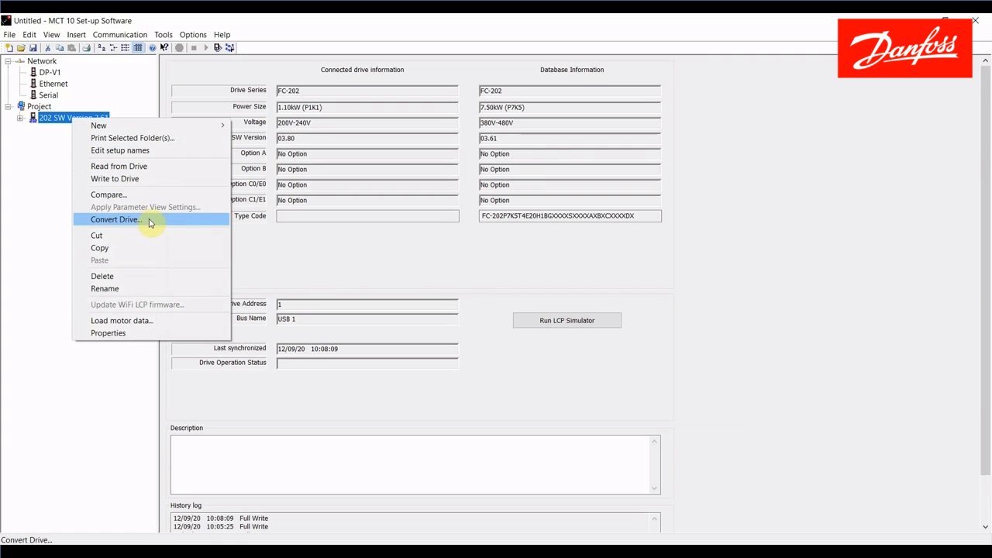
- Set the conversion destination to FC-202, software 03.80, 1.10 kW, 200V-240V
{"action": "left_click", "coordinate": [115, 220]}
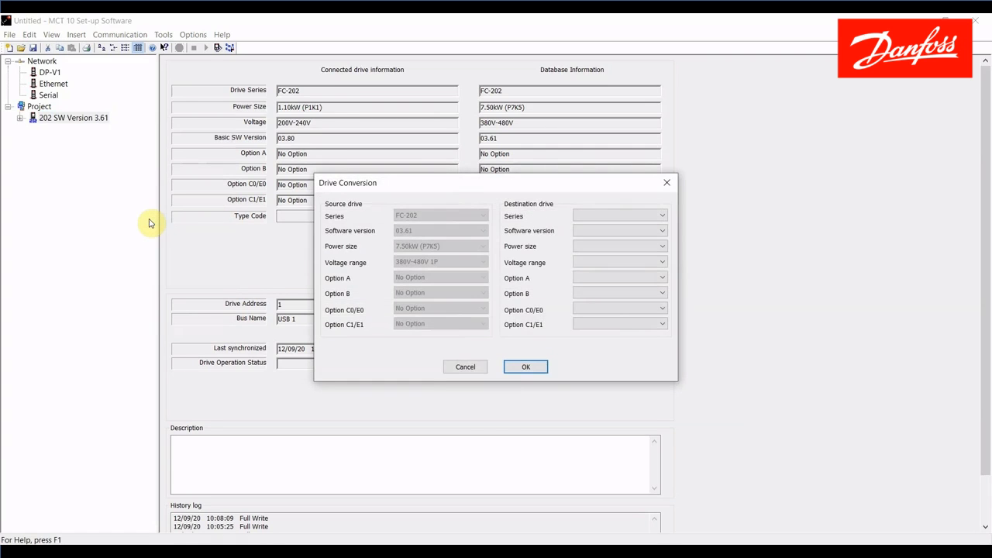
{"action": "mouse_move", "coordinate": [391, 188]}
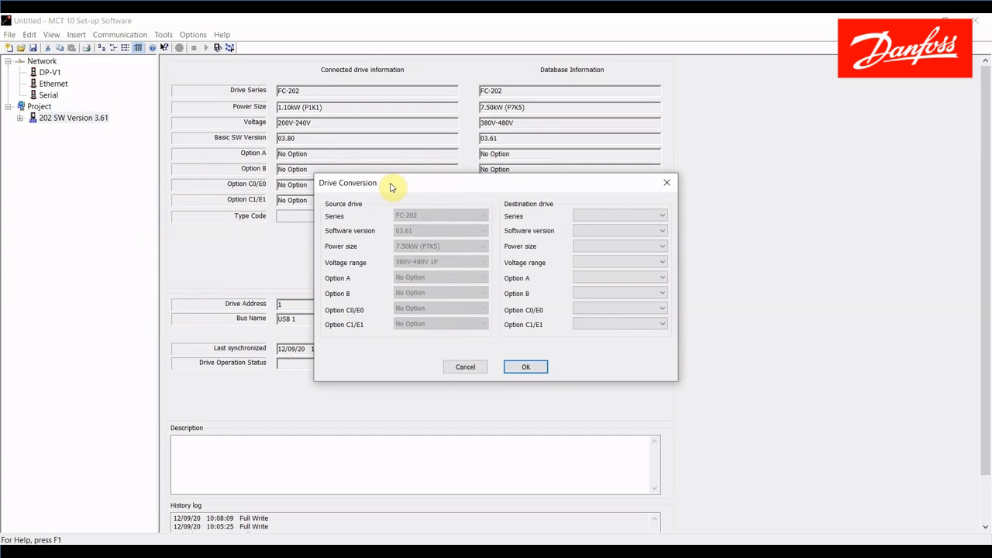
{"action": "mouse_move", "coordinate": [395, 326]}
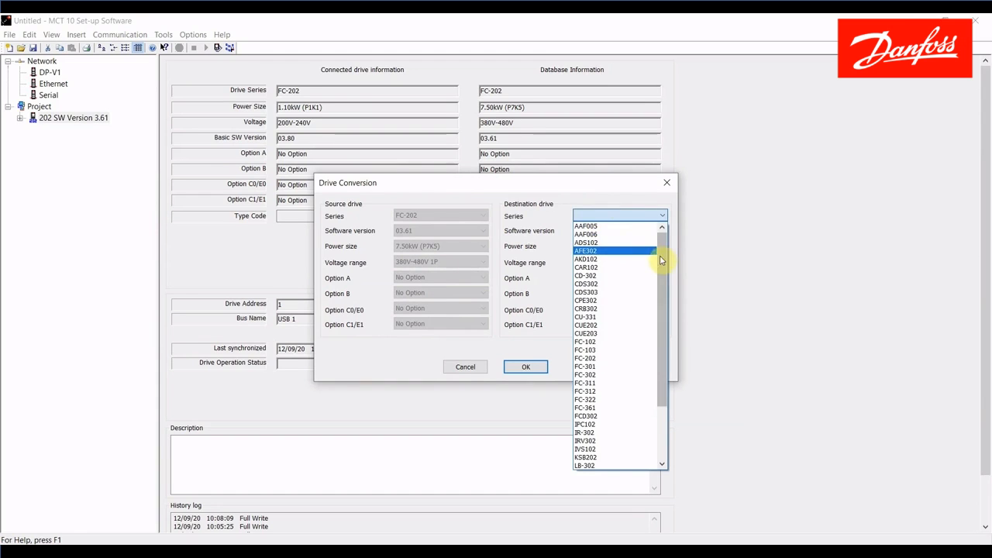
{"action": "scroll", "scroll_direction": "down", "scroll_amount": 3}
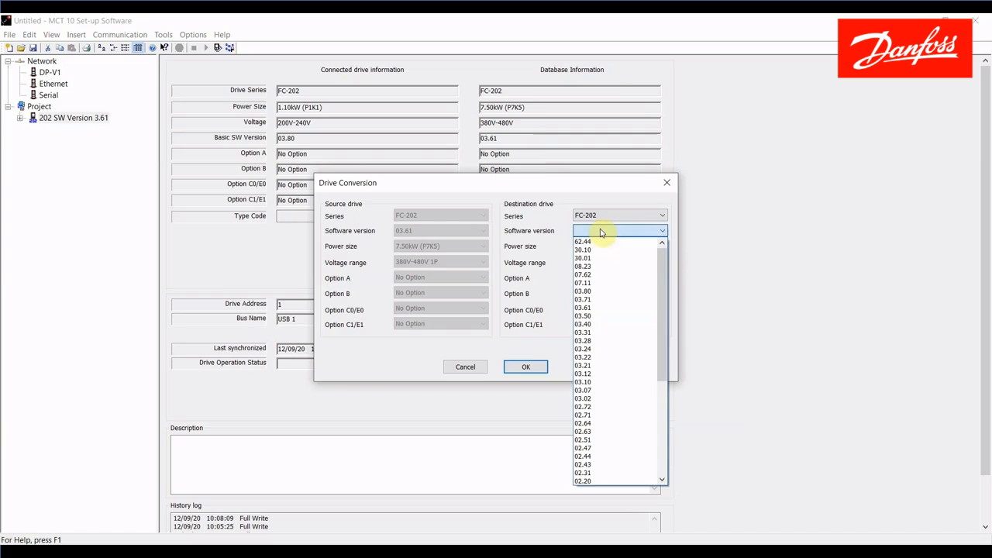
{"action": "left_click", "coordinate": [583, 291]}
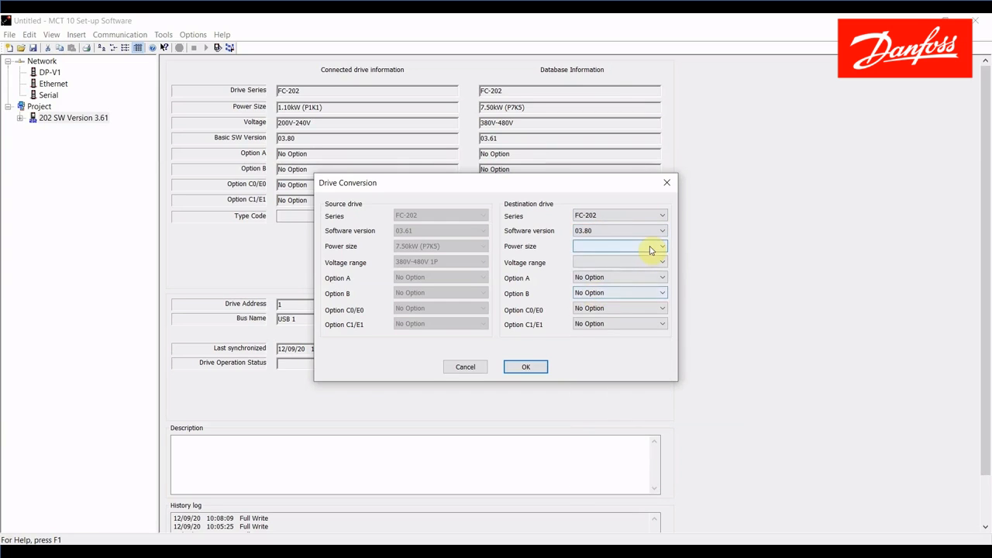
{"action": "left_click", "coordinate": [662, 245]}
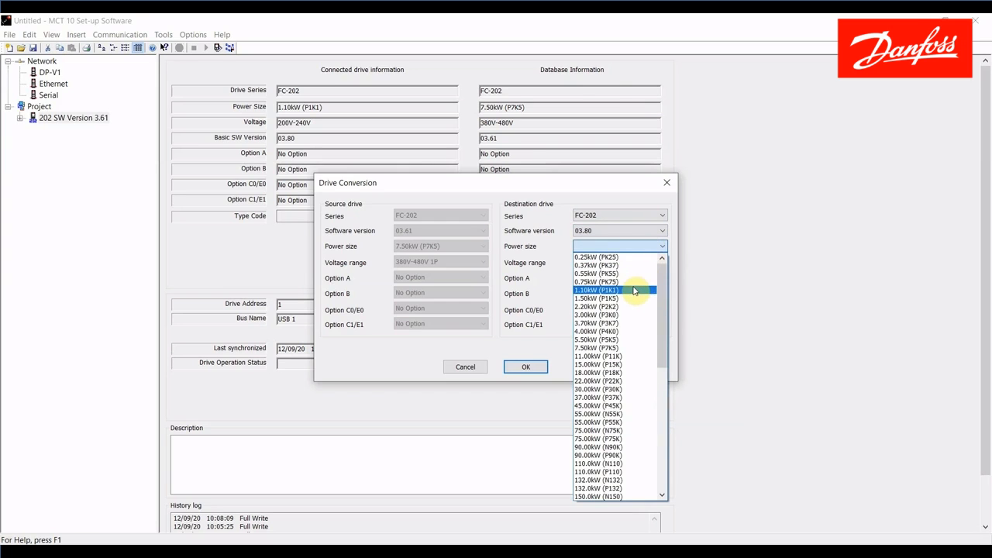
{"action": "left_click", "coordinate": [595, 290]}
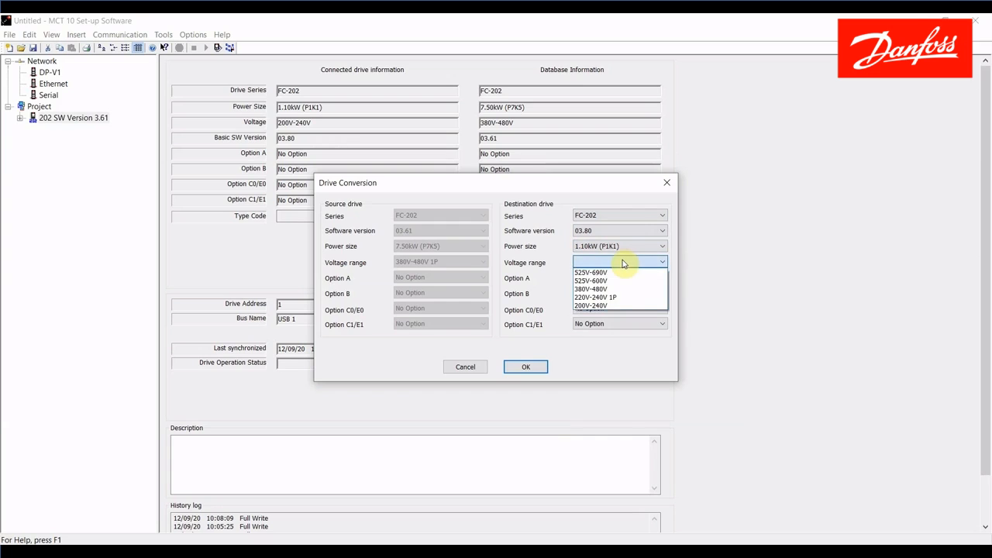
{"action": "mouse_move", "coordinate": [620, 298]}
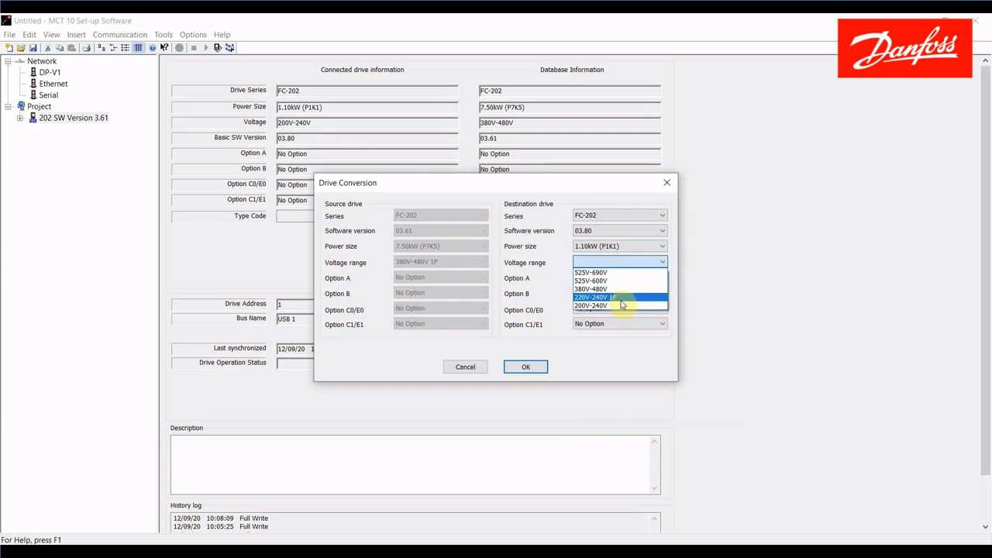
{"action": "left_click", "coordinate": [592, 304]}
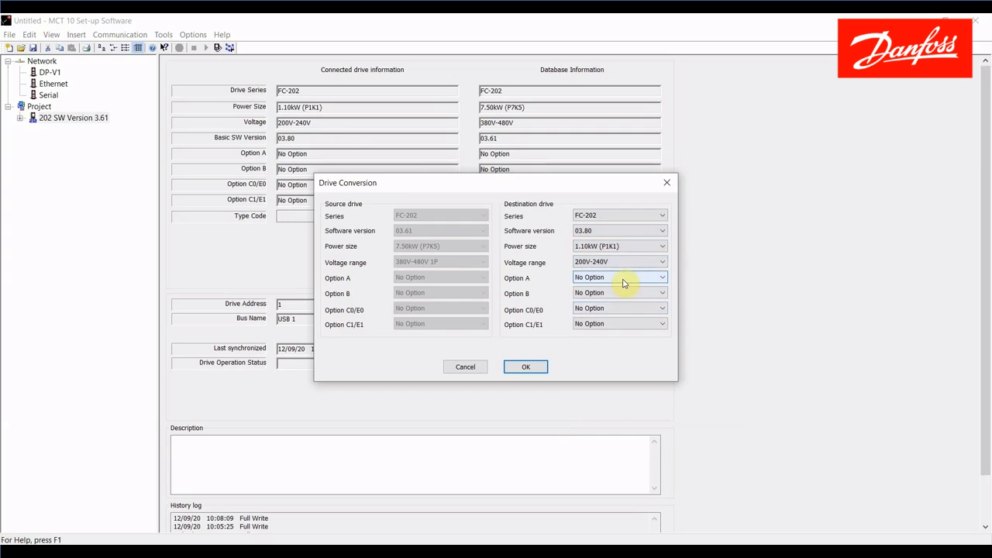
{"action": "mouse_move", "coordinate": [515, 343]}
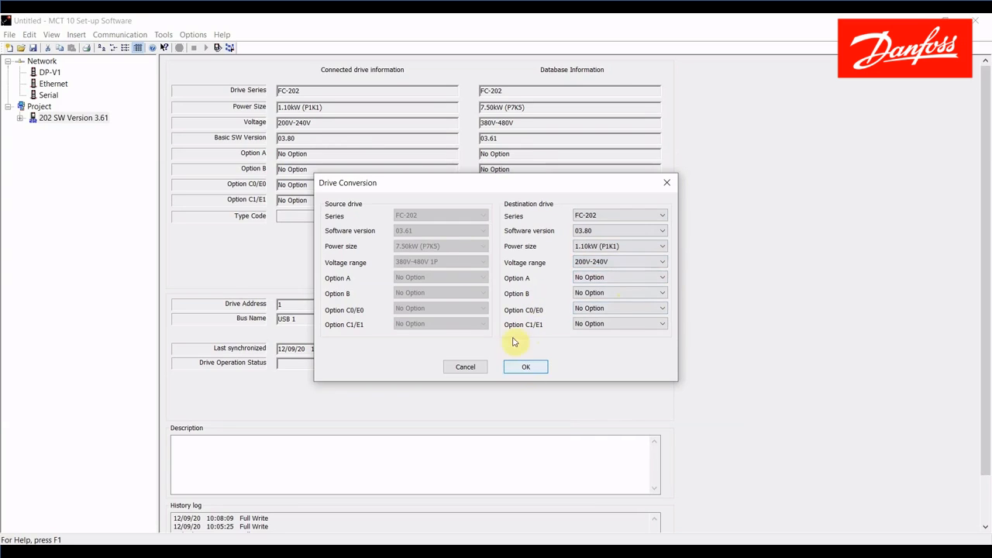
{"action": "mouse_move", "coordinate": [526, 366]}
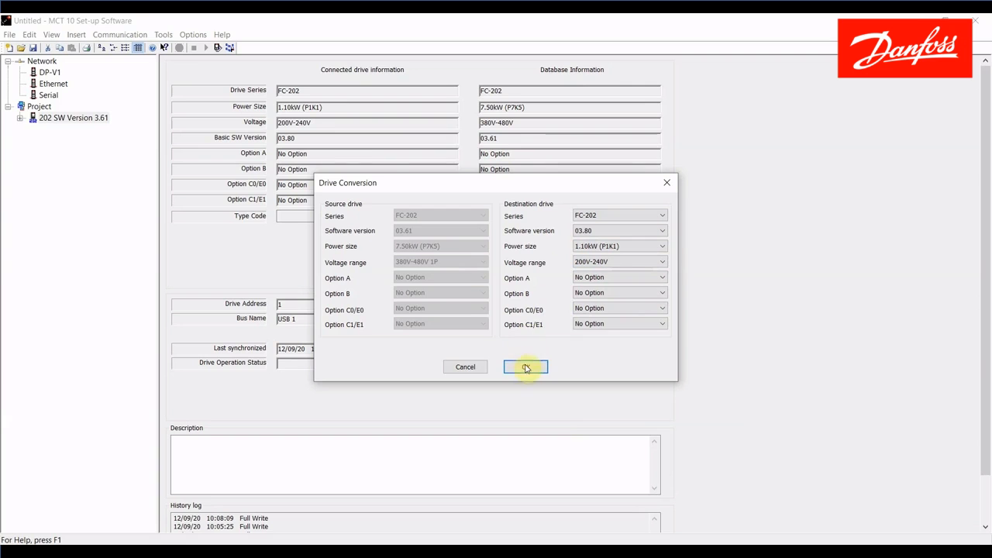
- Confirm the destination drive and scroll through the conversion table's parameter alerts
{"action": "left_click", "coordinate": [526, 366]}
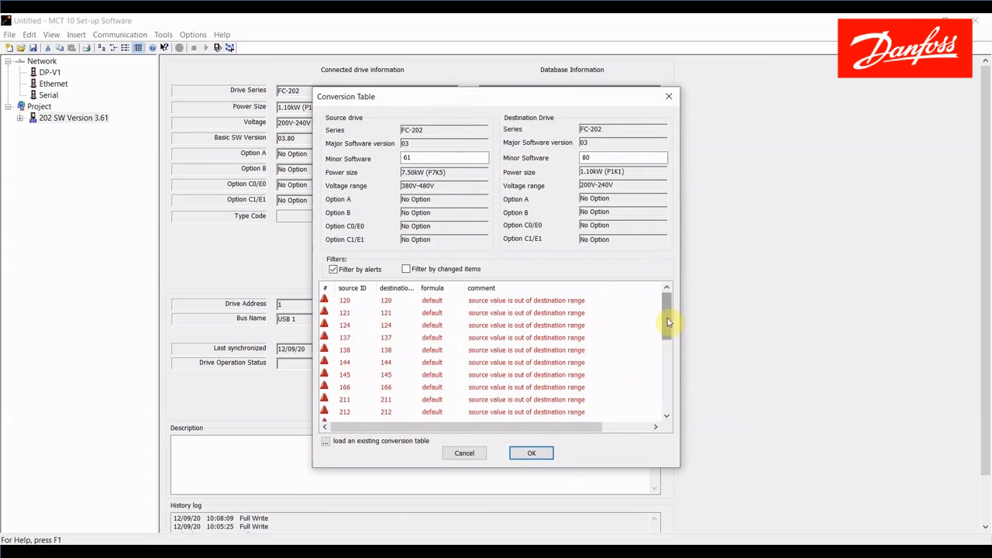
{"action": "mouse_move", "coordinate": [411, 396]}
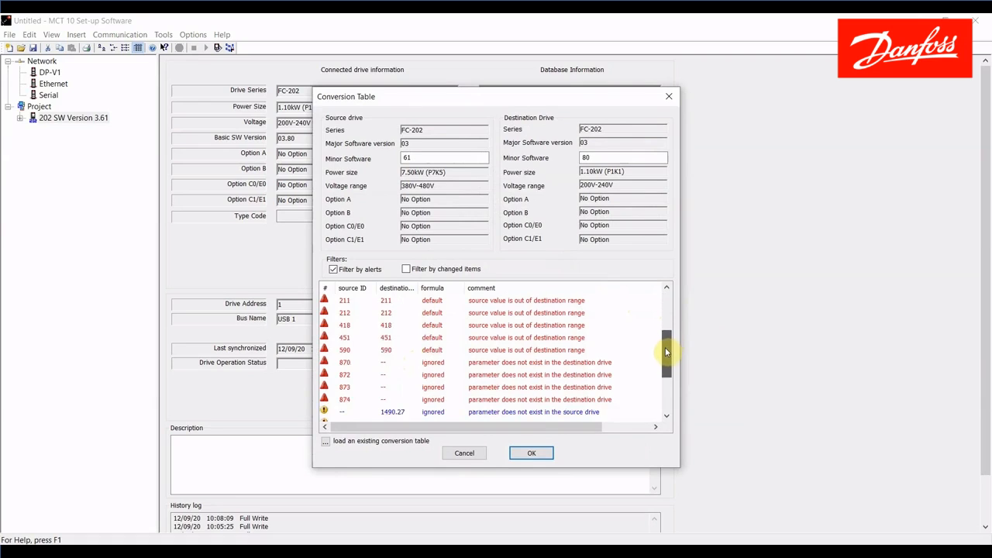
{"action": "scroll", "scroll_direction": "down", "scroll_amount": 3}
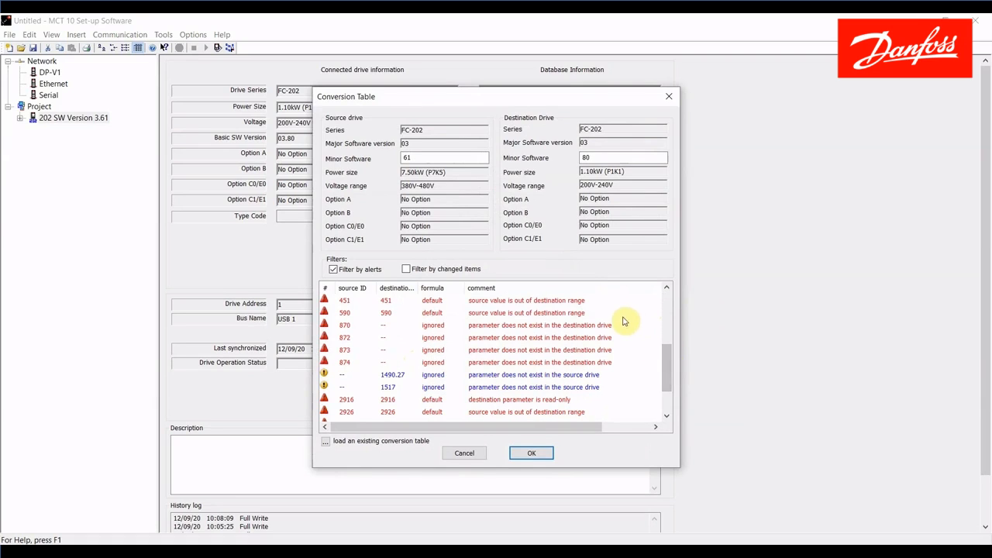
{"action": "mouse_move", "coordinate": [623, 372]}
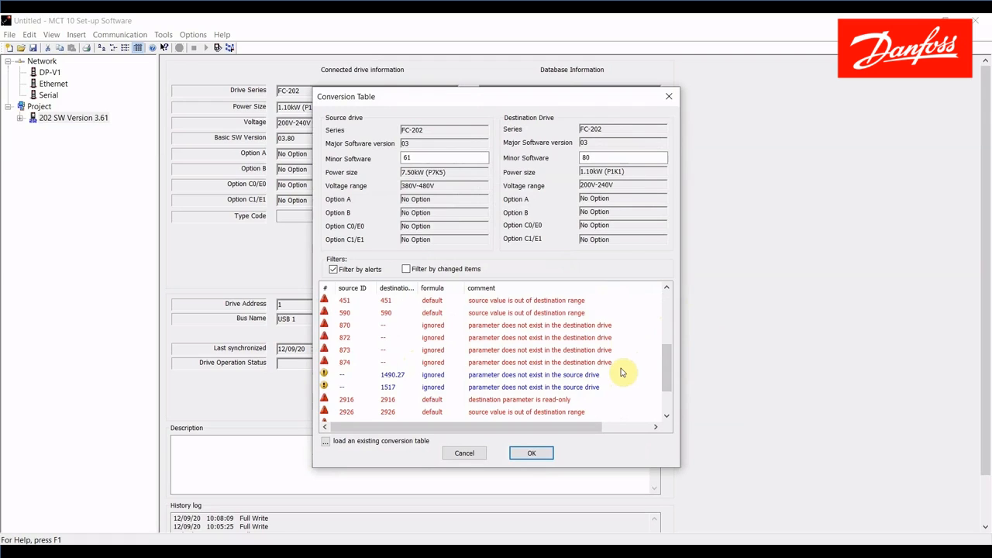
{"action": "scroll", "scroll_direction": "down", "scroll_amount": 3}
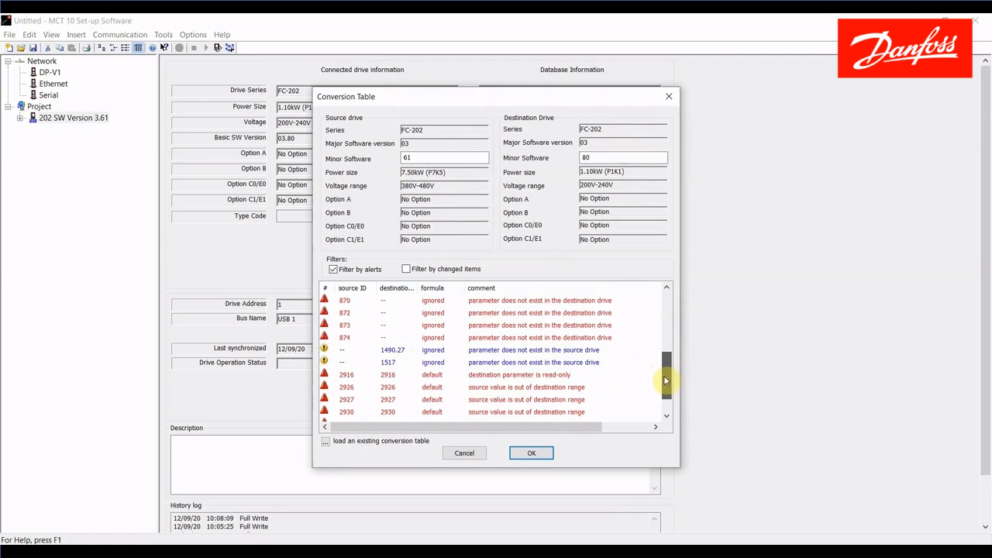
{"action": "scroll", "scroll_direction": "down", "scroll_amount": 3}
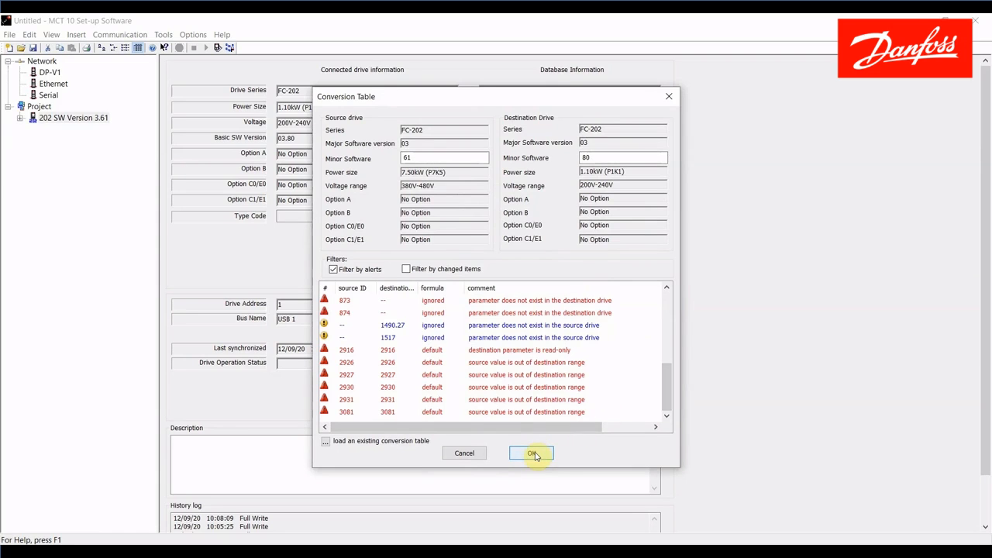
- Accept the table and finish the conversion, saving it as 'FC202V 3.61 toV 3'
{"action": "left_click", "coordinate": [532, 452]}
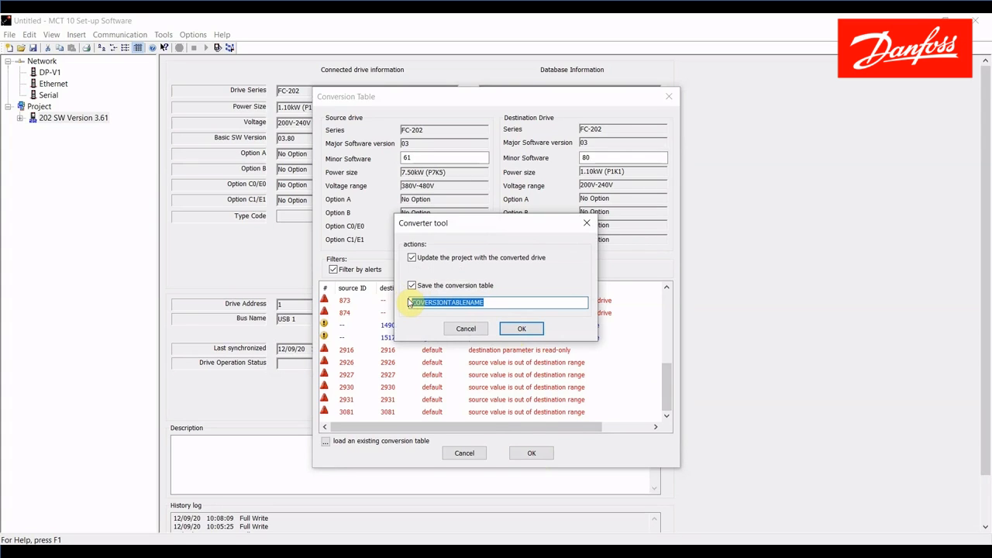
{"action": "type", "text": "FC"}
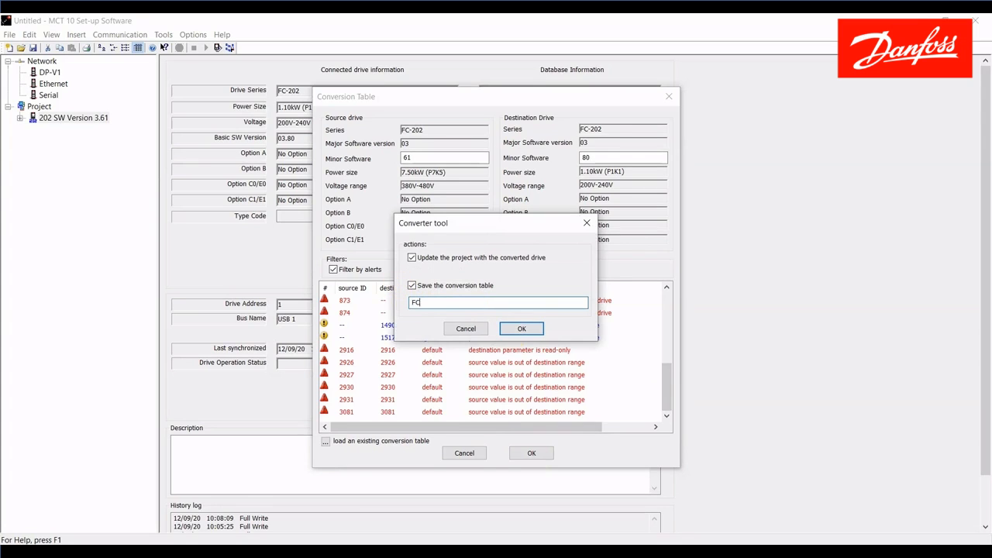
{"action": "type", "text": "202"}
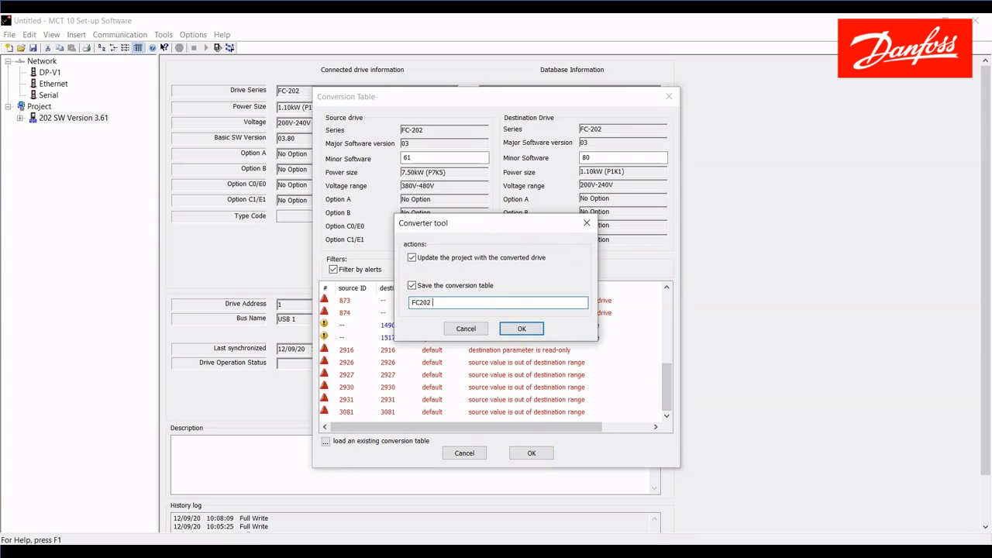
{"action": "type", "text": "V 3"}
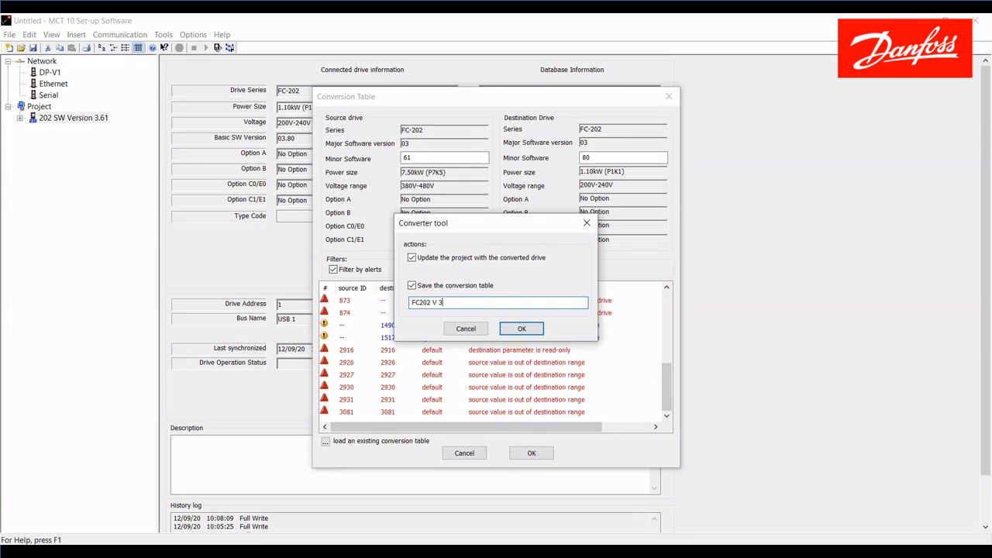
{"action": "type", "text": ".61 to"}
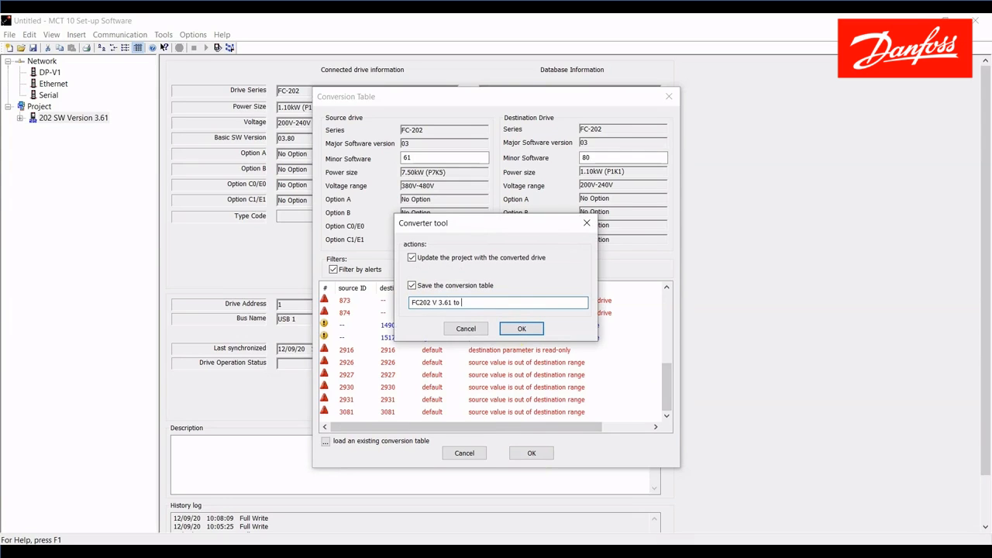
{"action": "type", "text": "V 3.80"}
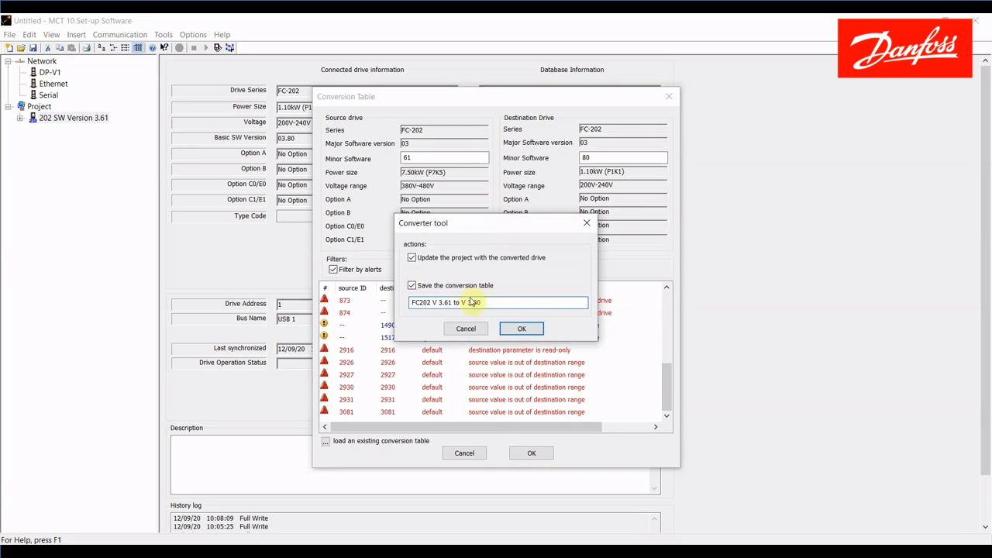
{"action": "left_click", "coordinate": [521, 329]}
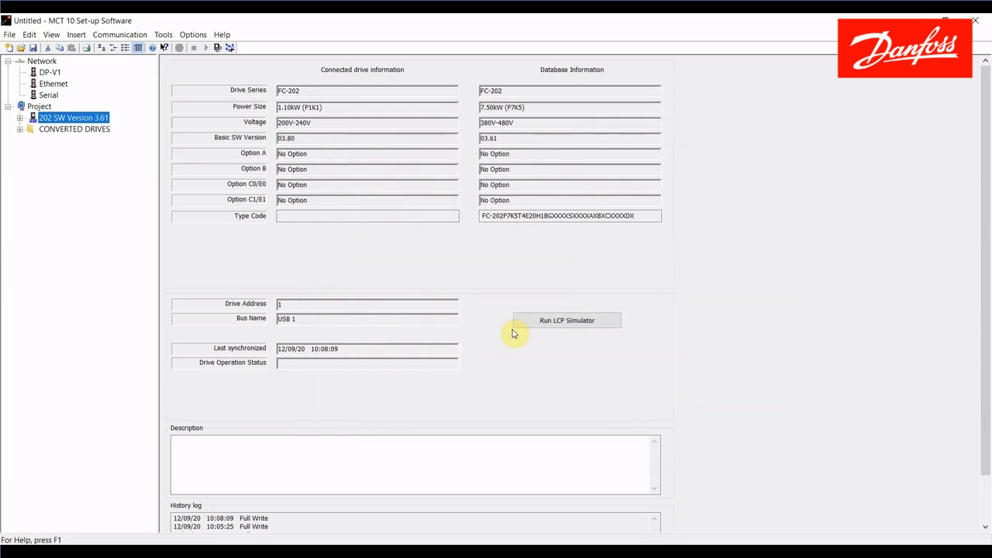
{"action": "mouse_move", "coordinate": [47, 198]}
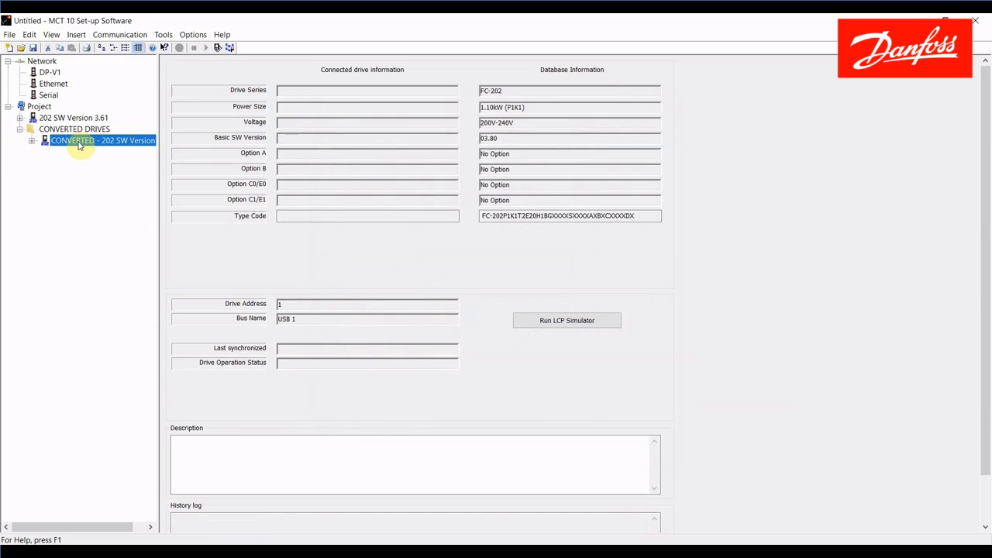
{"action": "mouse_move", "coordinate": [410, 167]}
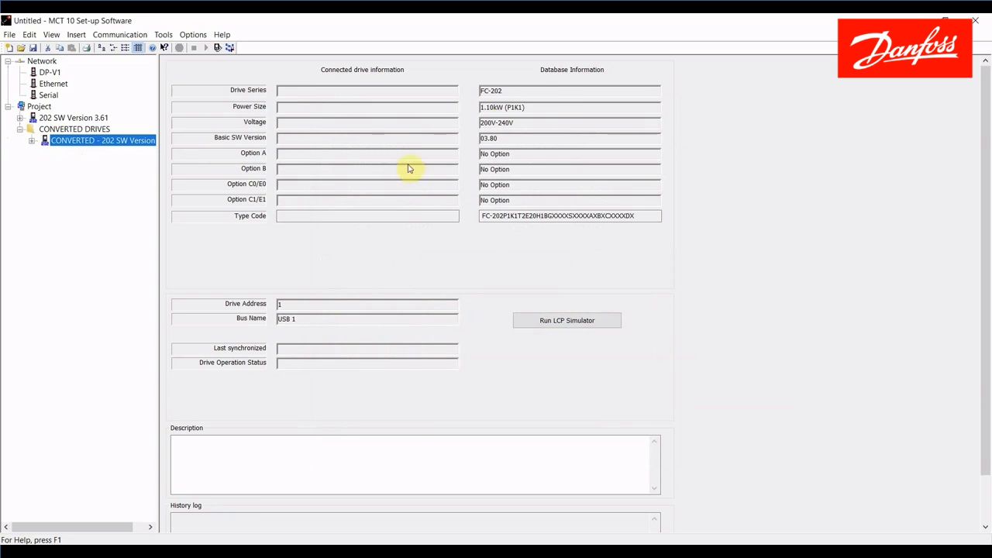
{"action": "mouse_move", "coordinate": [557, 140]}
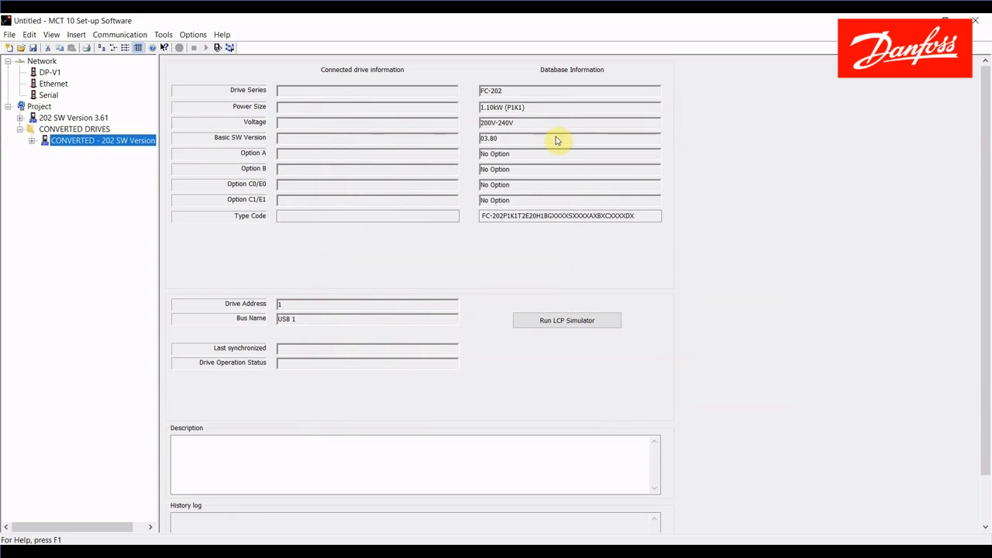
{"action": "mouse_move", "coordinate": [68, 205]}
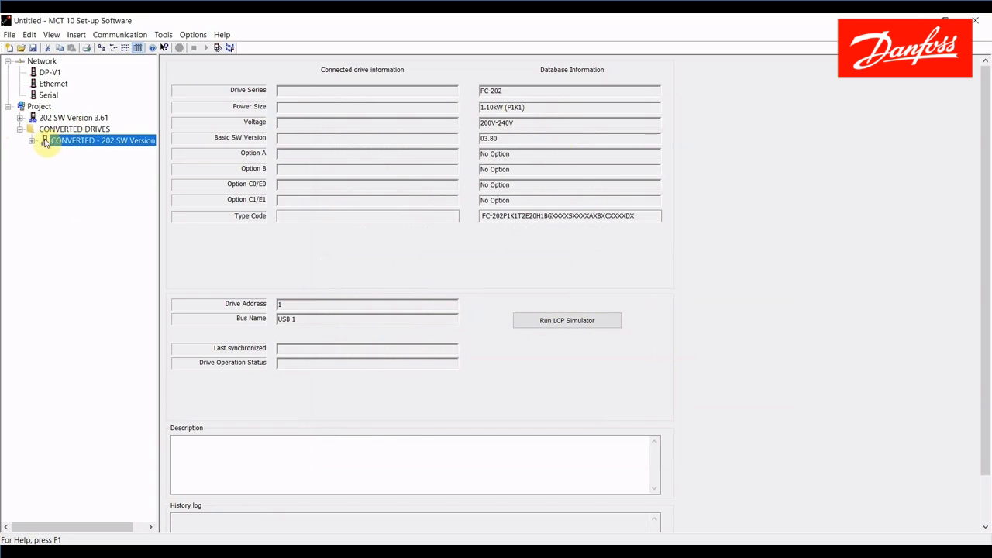
- Expand and collapse the converted FC-202 drive, then start saving the project
{"action": "left_click", "coordinate": [33, 139]}
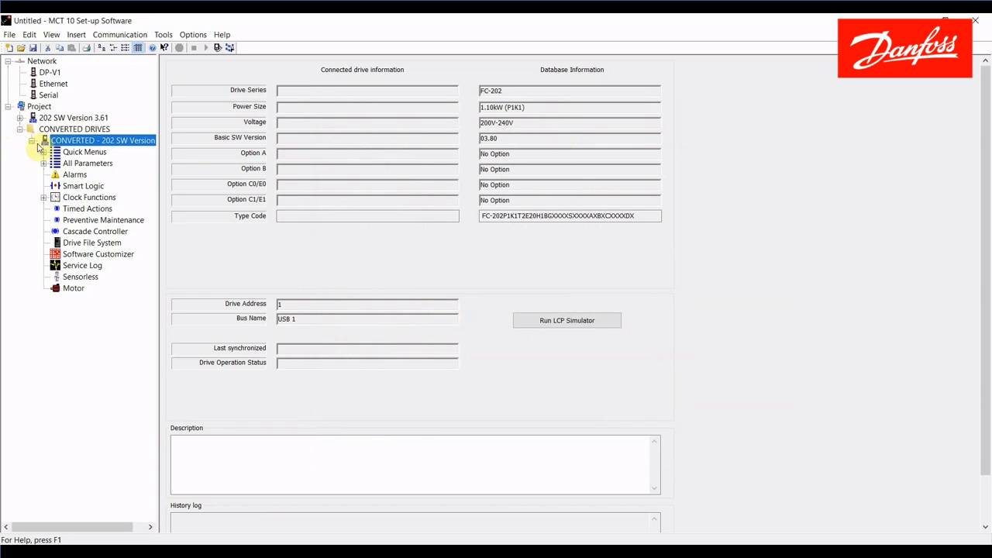
{"action": "left_click", "coordinate": [44, 140]}
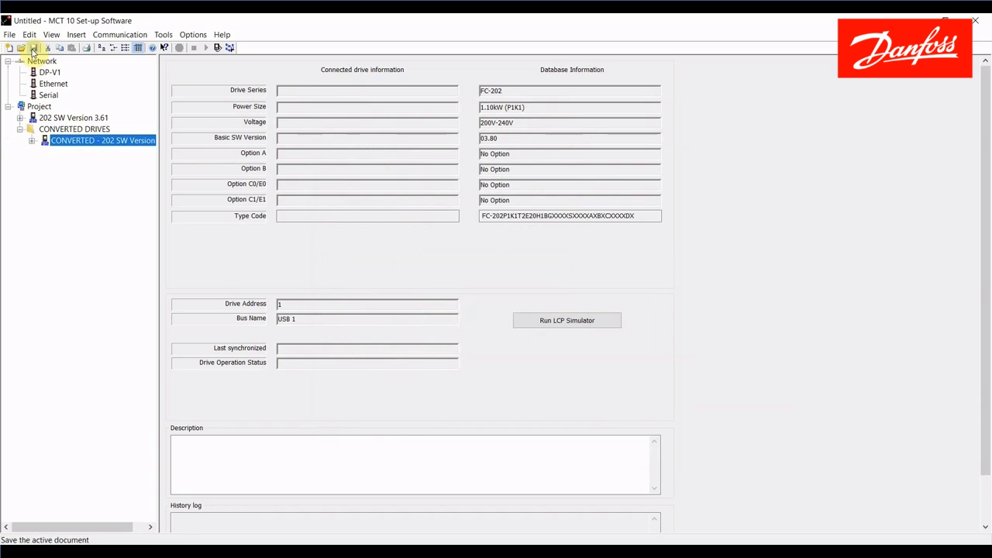
{"action": "left_click", "coordinate": [34, 46]}
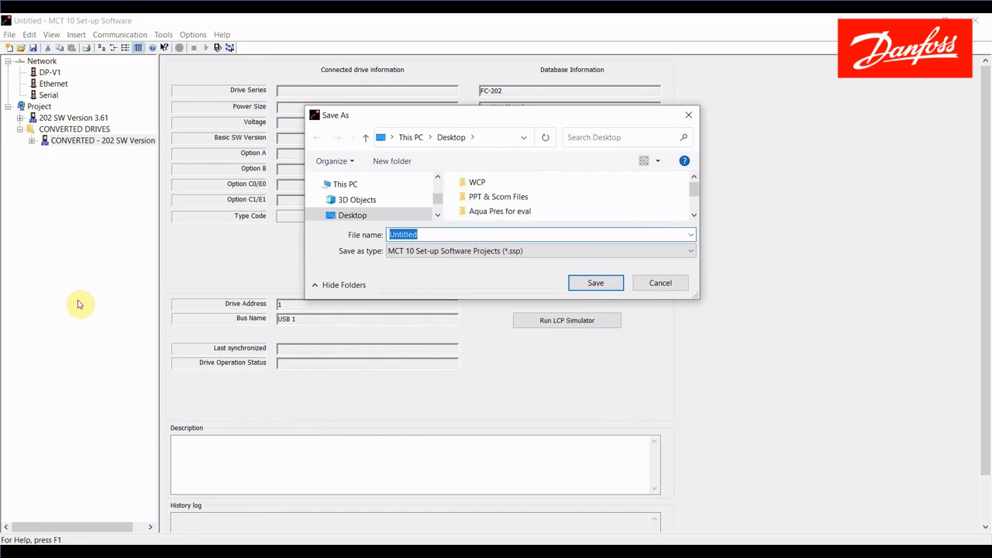